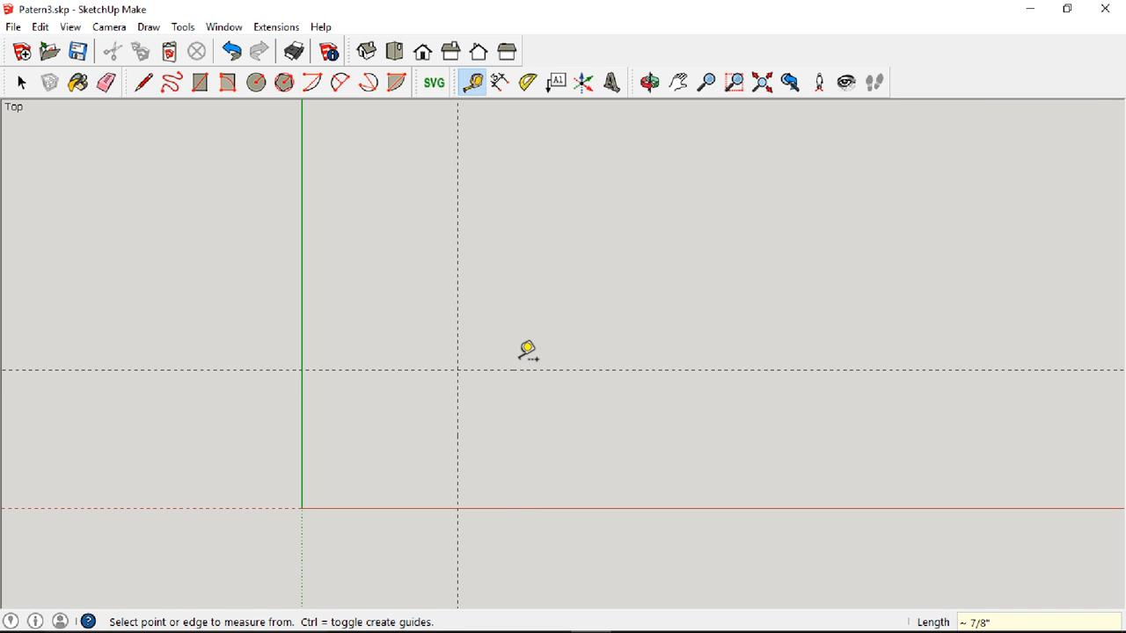
Place a guide one inch away and draw two equal 5/16" circles on the guide crossings
{"action": "left_click", "coordinate": [458, 311]}
{"action": "type", "text": "1"}
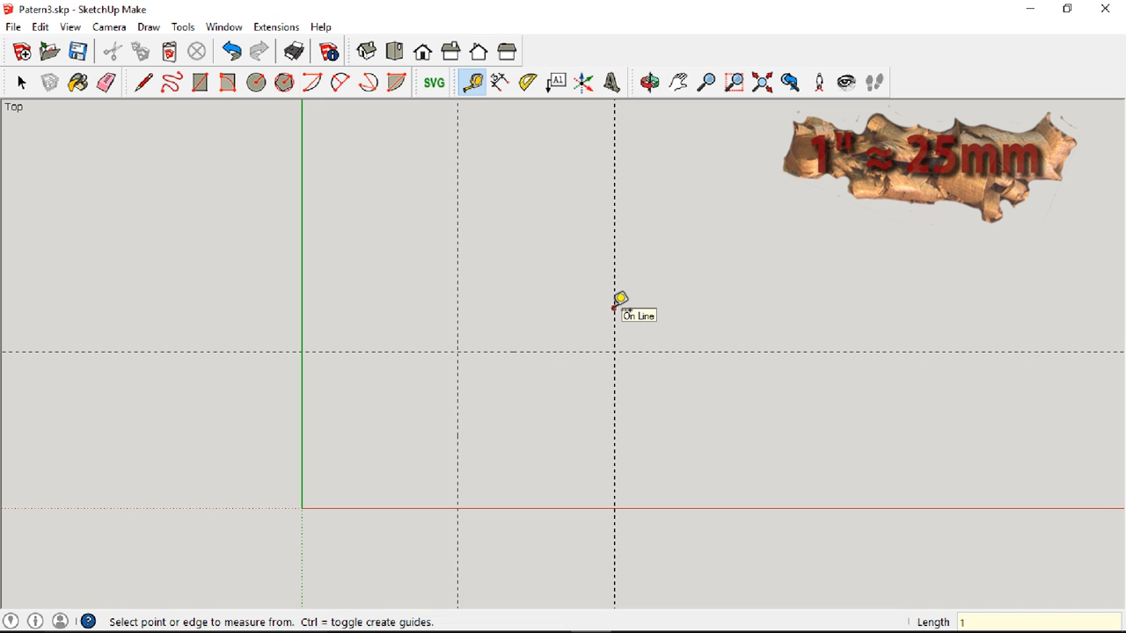
{"action": "left_click", "coordinate": [257, 83]}
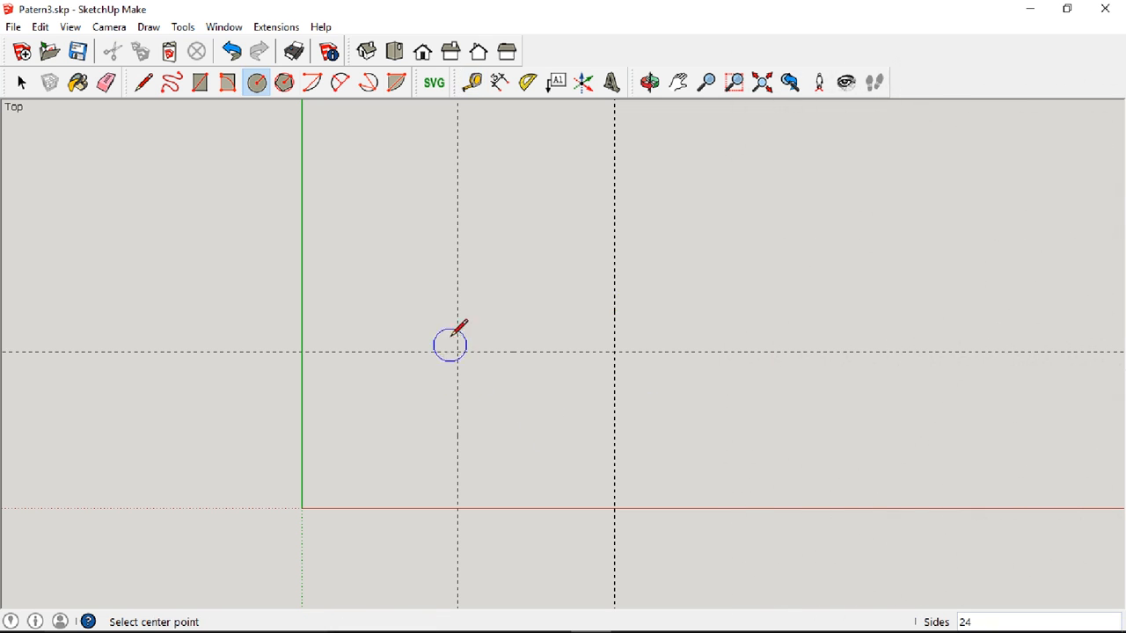
{"action": "left_click", "coordinate": [450, 343]}
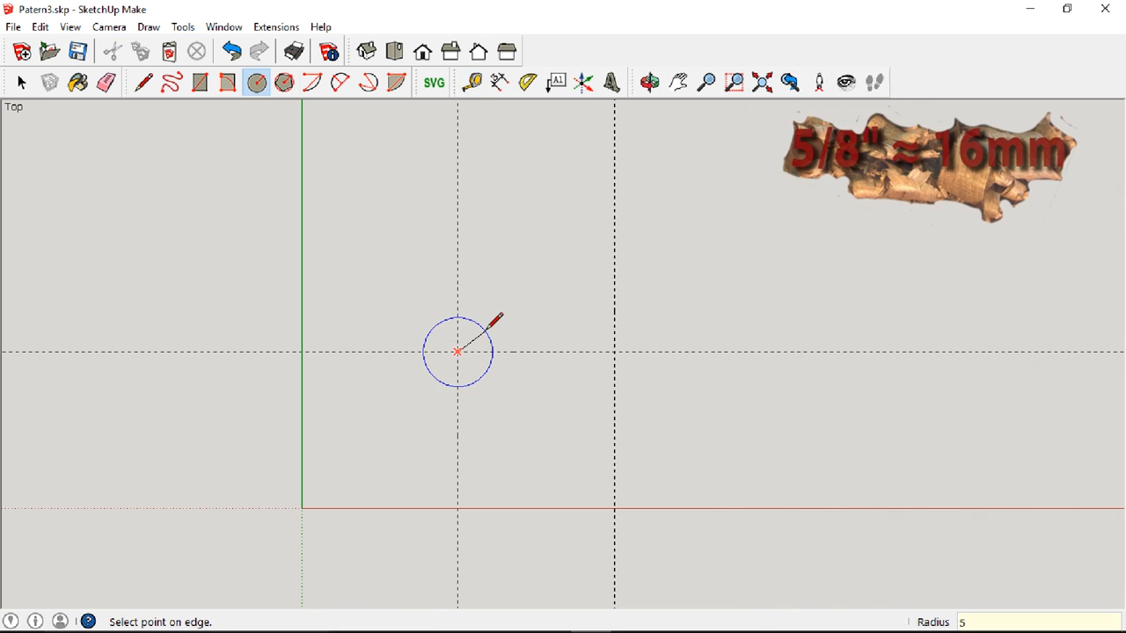
{"action": "left_click", "coordinate": [457, 352]}
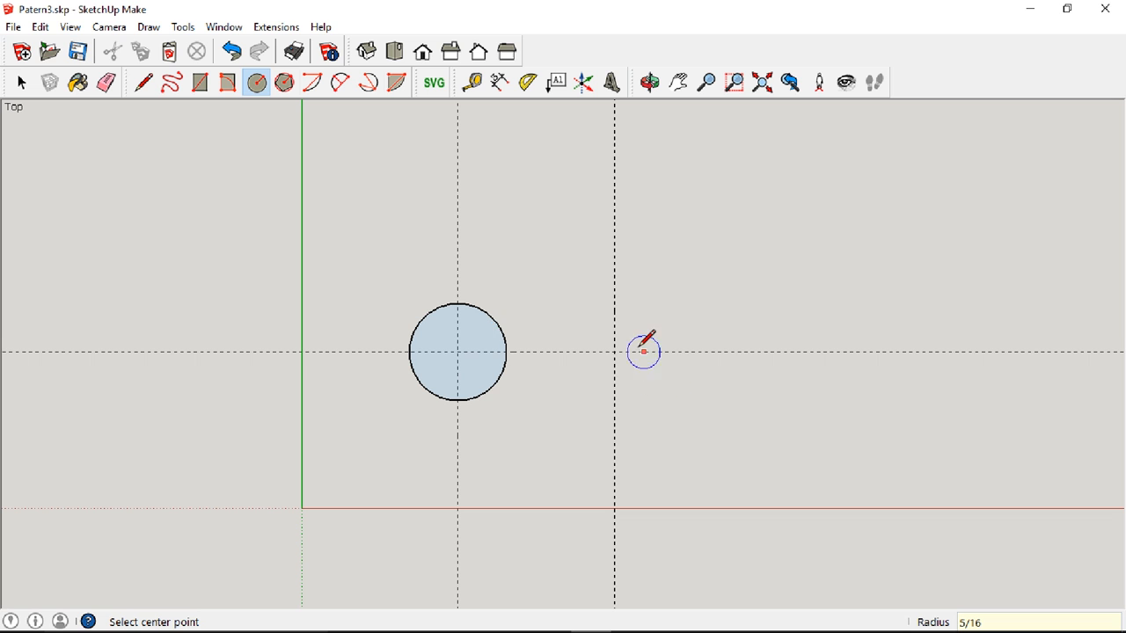
{"action": "left_click", "coordinate": [612, 352]}
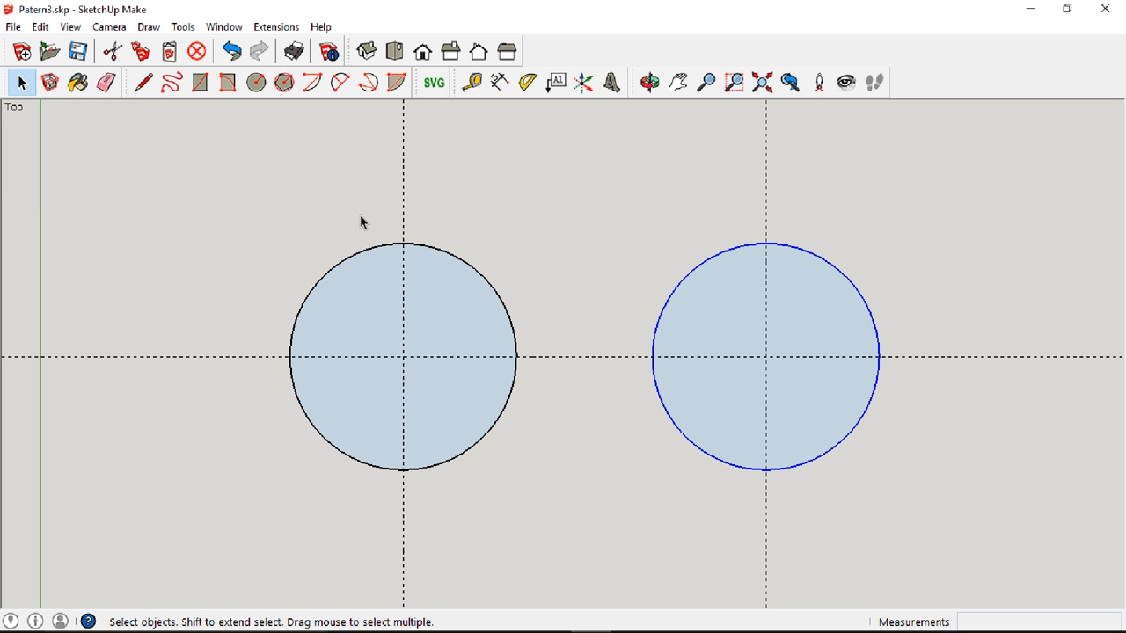
Draw a tangent line across the tops of the two circles
{"action": "left_click", "coordinate": [145, 83]}
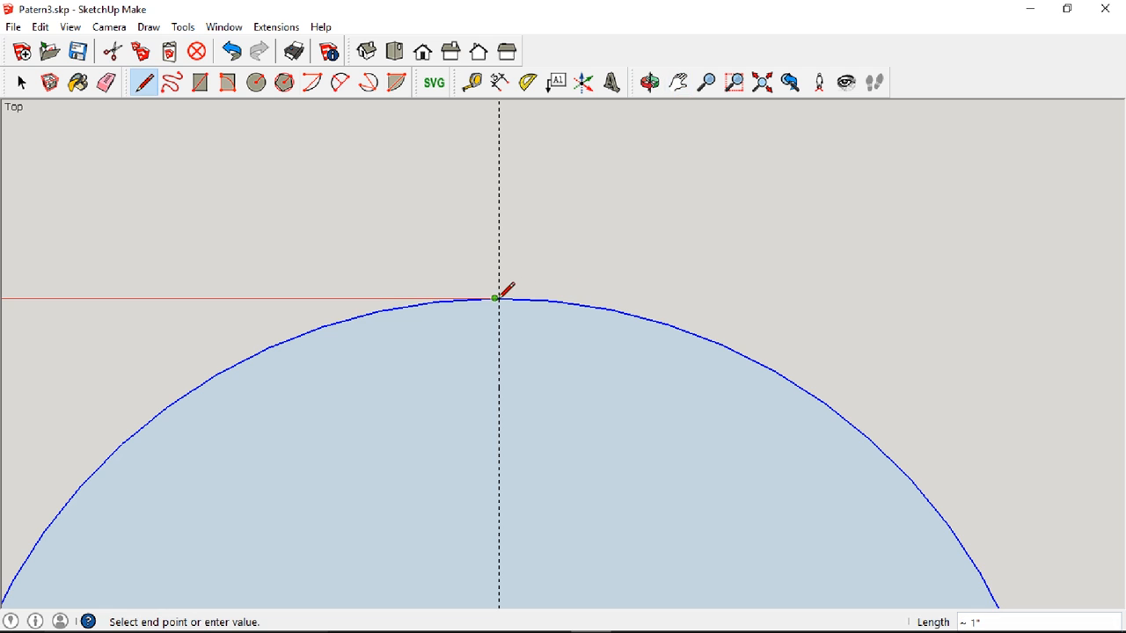
{"action": "left_click", "coordinate": [494, 298]}
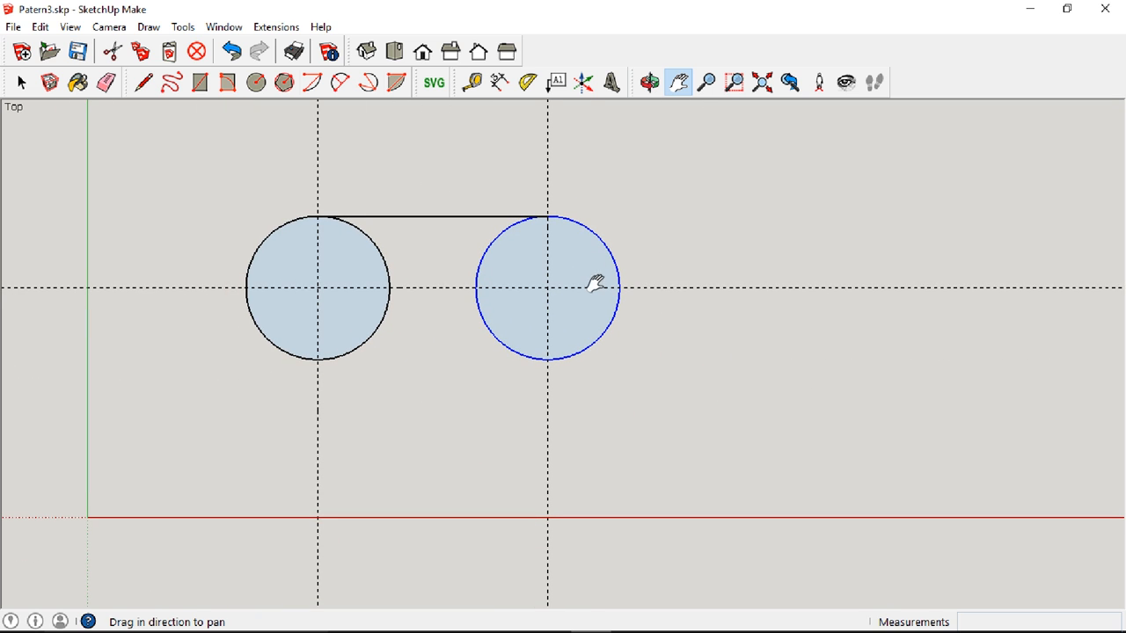
{"action": "left_click", "coordinate": [21, 83]}
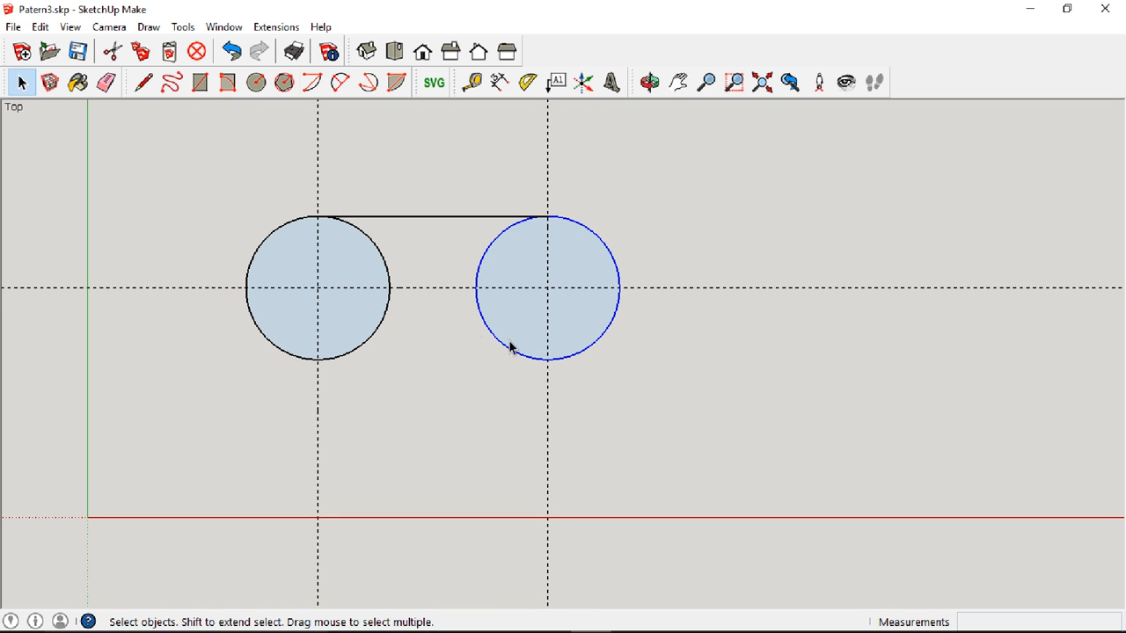
Copy the circle pair to the right, flip it, and snap it beneath the original pair
{"action": "left_click", "coordinate": [546, 285]}
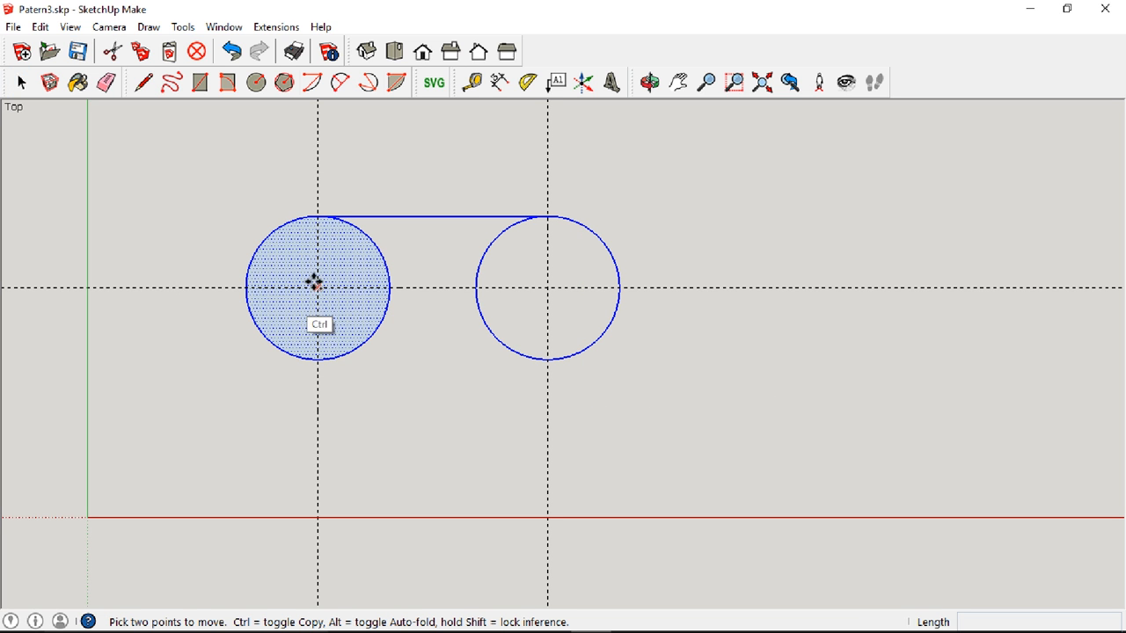
{"action": "left_click_drag", "start_coordinate": [317, 284], "coordinate": [883, 286]}
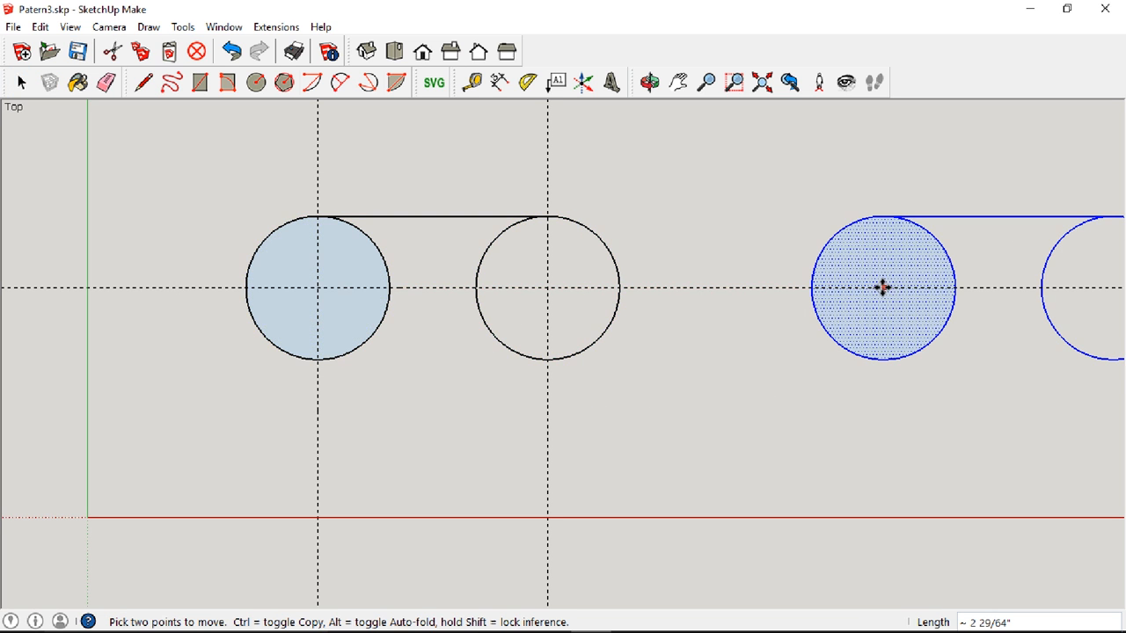
{"action": "right_click", "coordinate": [880, 291]}
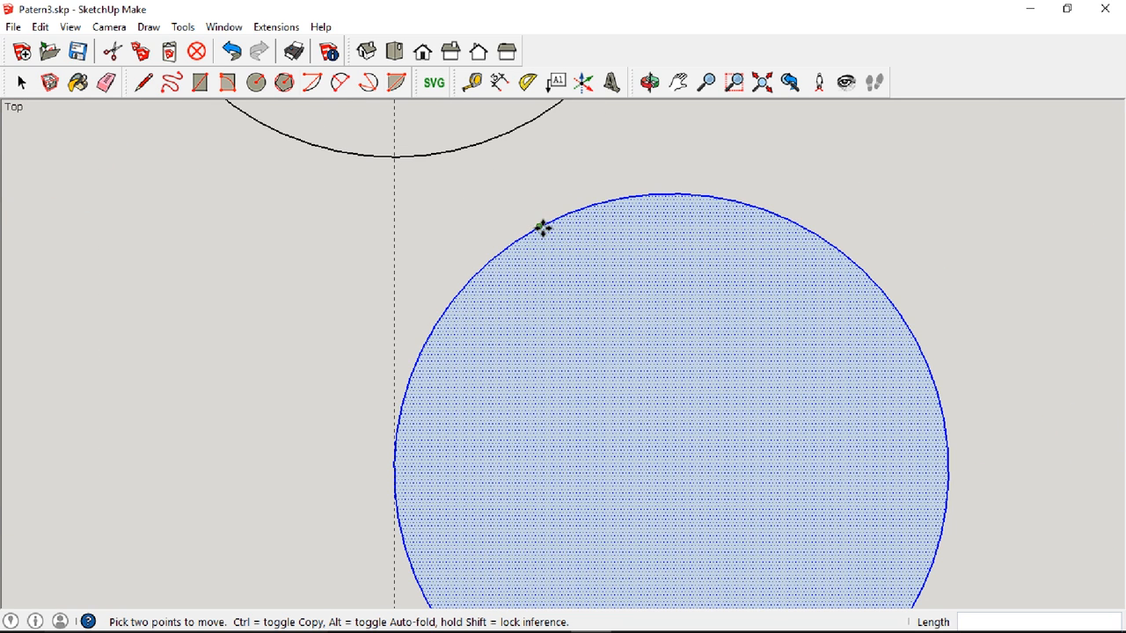
{"action": "mouse_move", "coordinate": [543, 228]}
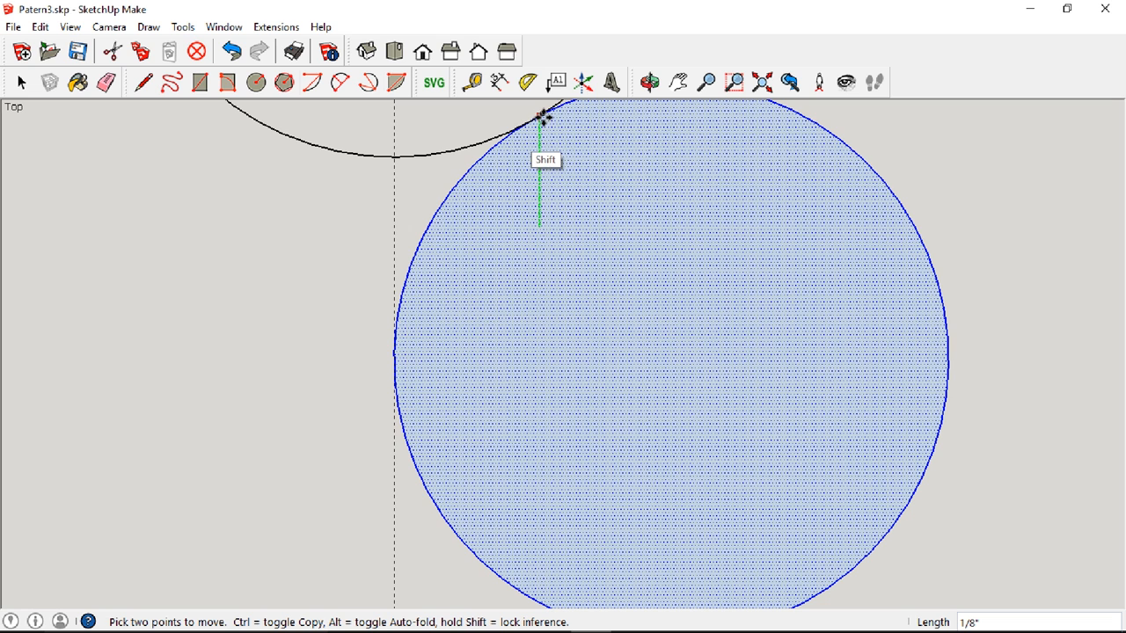
{"action": "left_click_drag", "start_coordinate": [539, 120], "coordinate": [703, 398]}
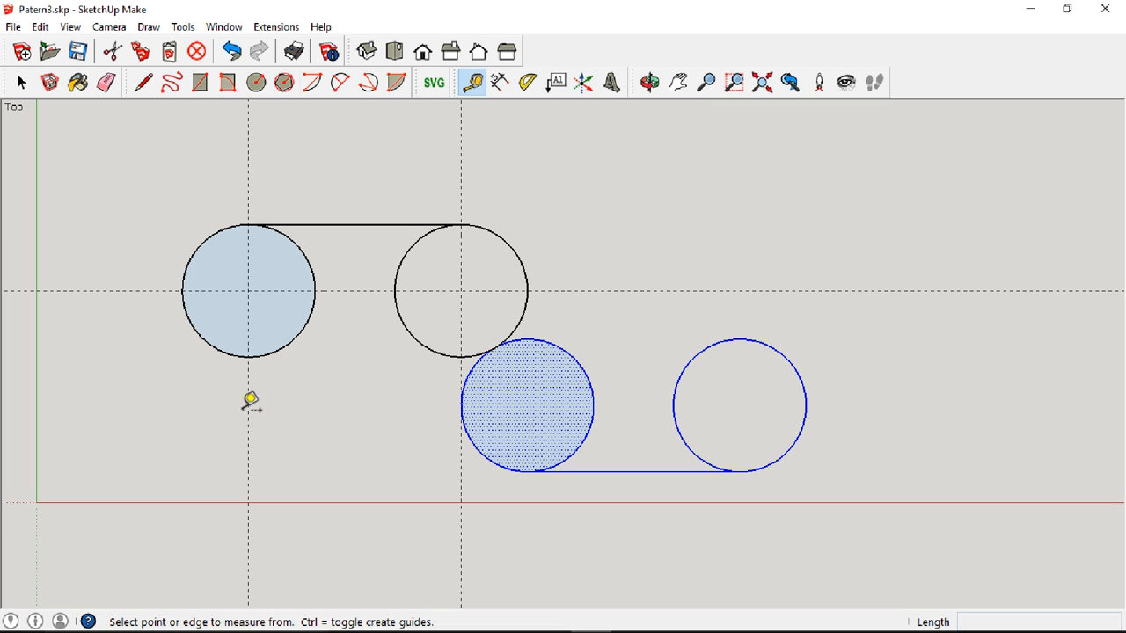
Place a guide at the circle's edge to position the four-circle copy
{"action": "left_click", "coordinate": [250, 406]}
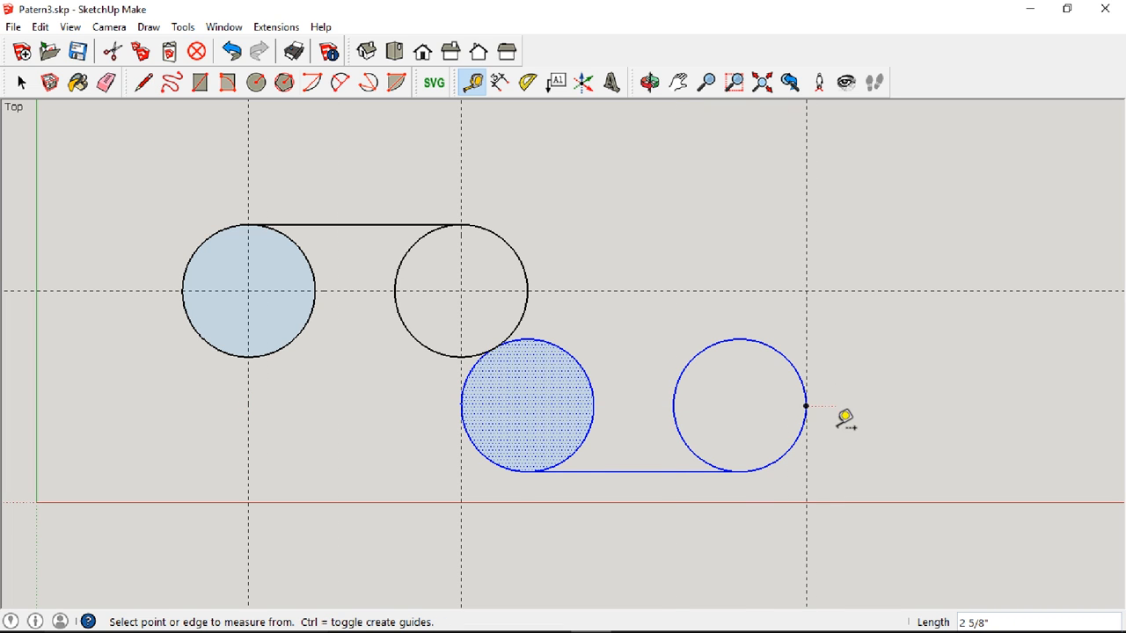
{"action": "left_click", "coordinate": [806, 404]}
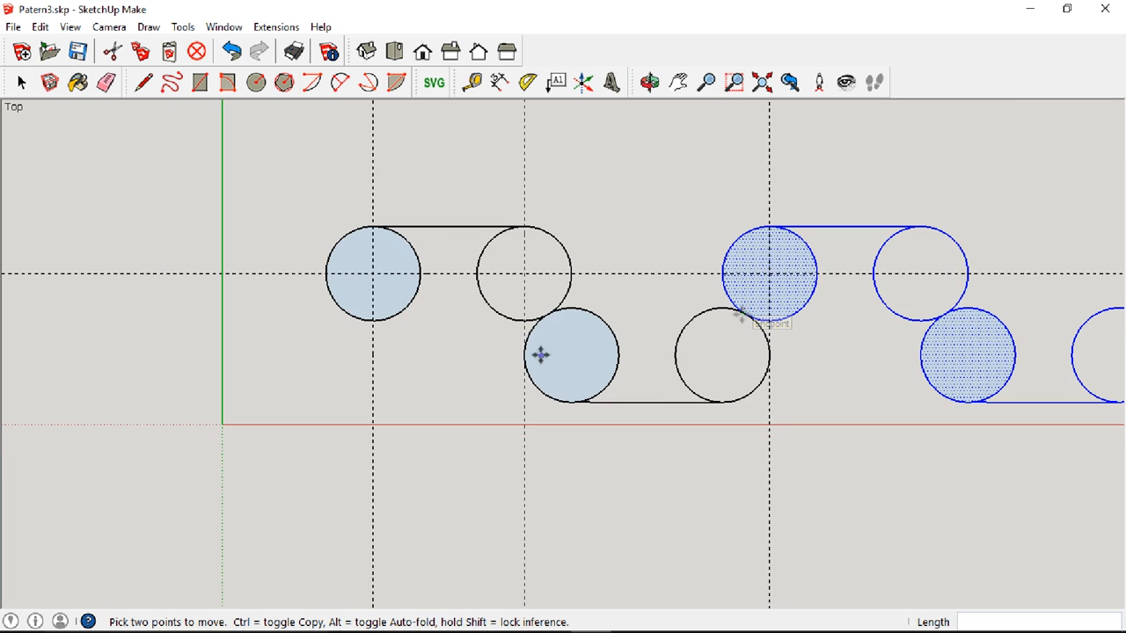
Place a guide at the repeat spacing and mark the cut point on the copied top line
{"action": "left_click", "coordinate": [471, 83]}
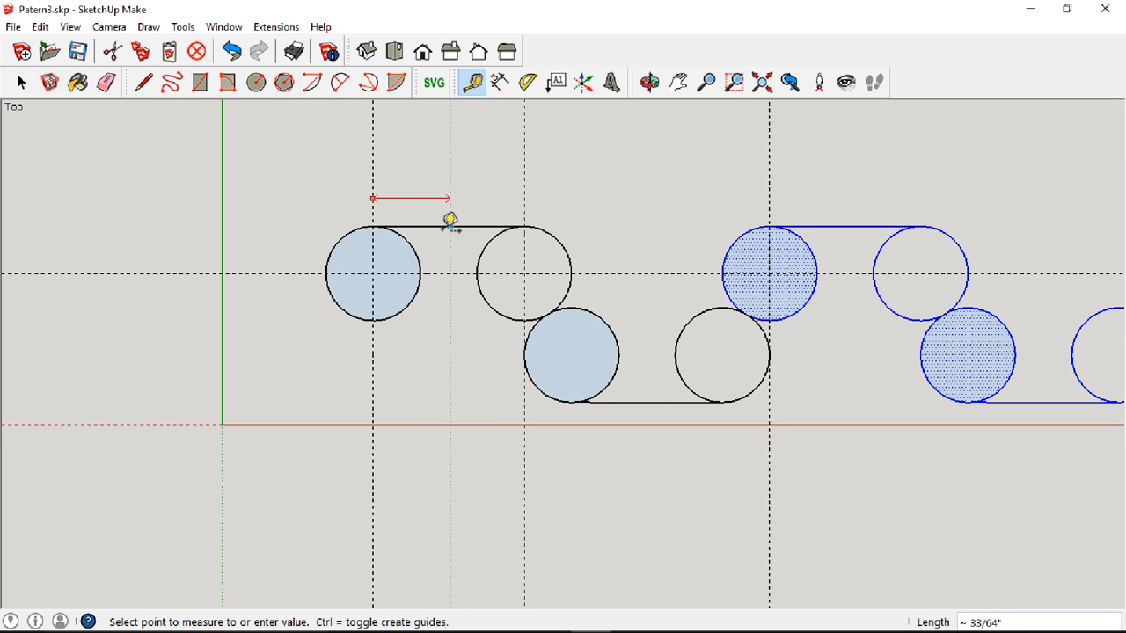
{"action": "mouse_move", "coordinate": [777, 211]}
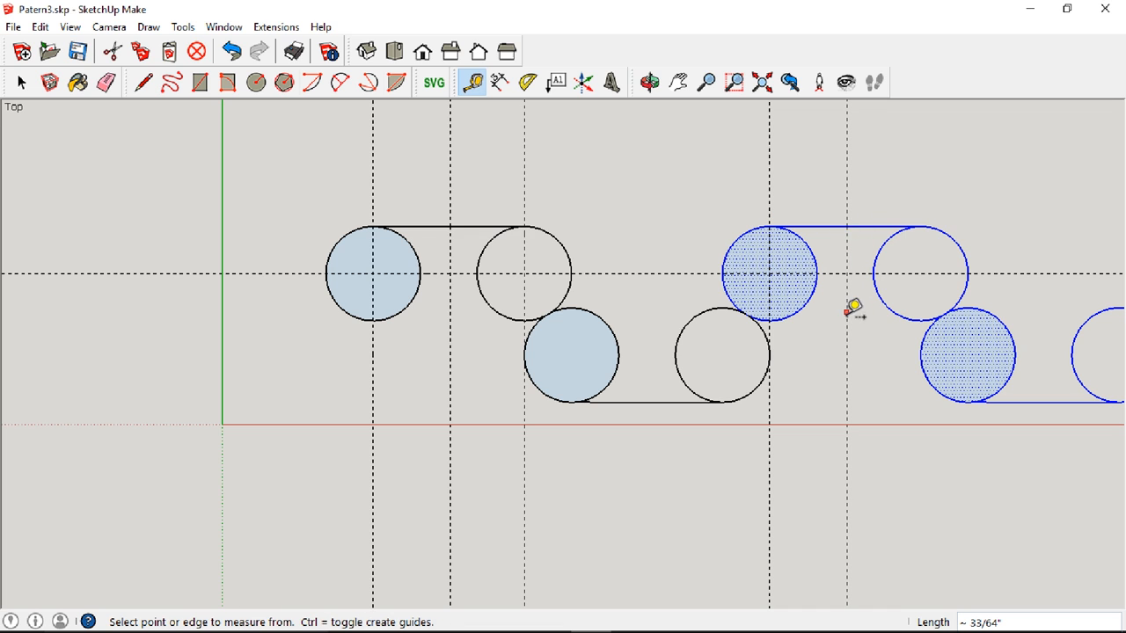
{"action": "left_click", "coordinate": [144, 83]}
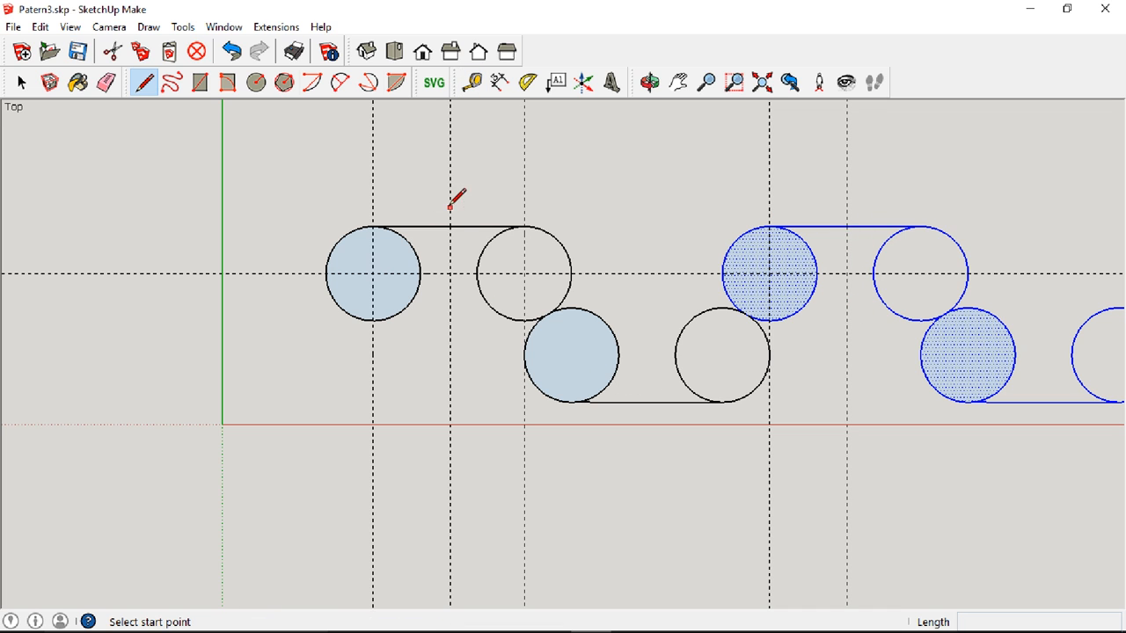
{"action": "mouse_move", "coordinate": [791, 220]}
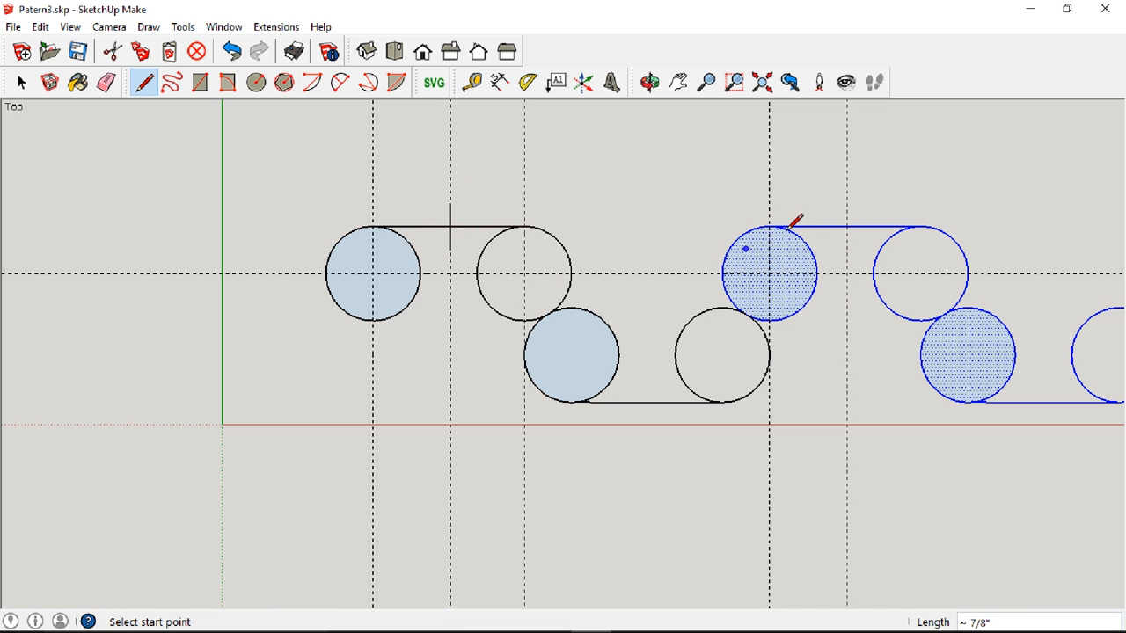
{"action": "left_click", "coordinate": [106, 83]}
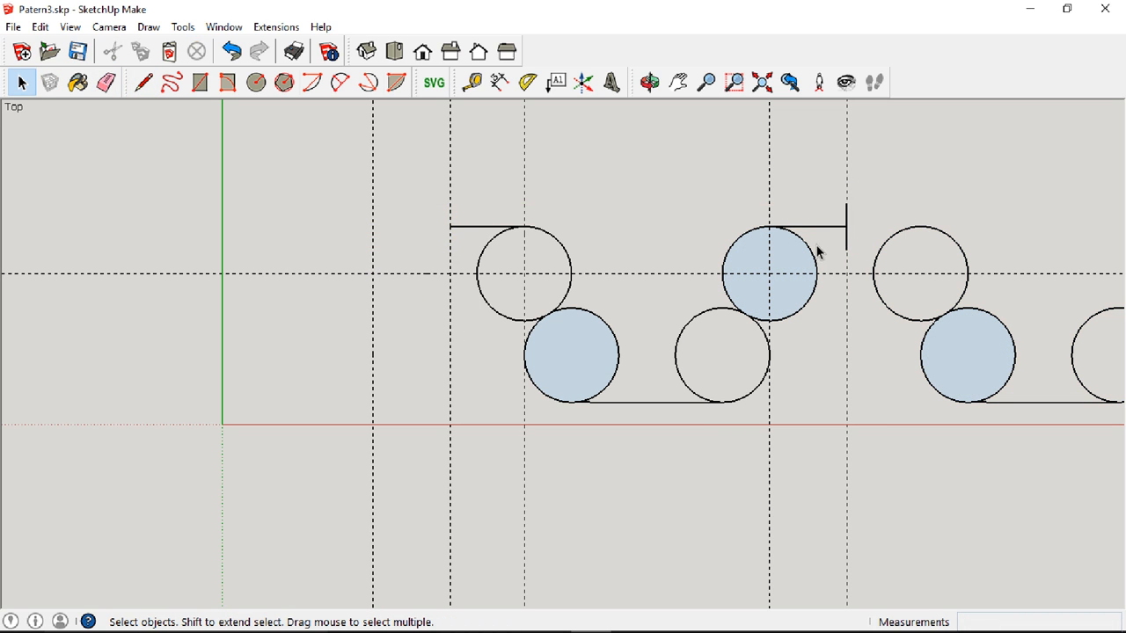
Erase the unneeded first circle so the repeat unit starts cleanly
{"action": "left_click", "coordinate": [677, 83]}
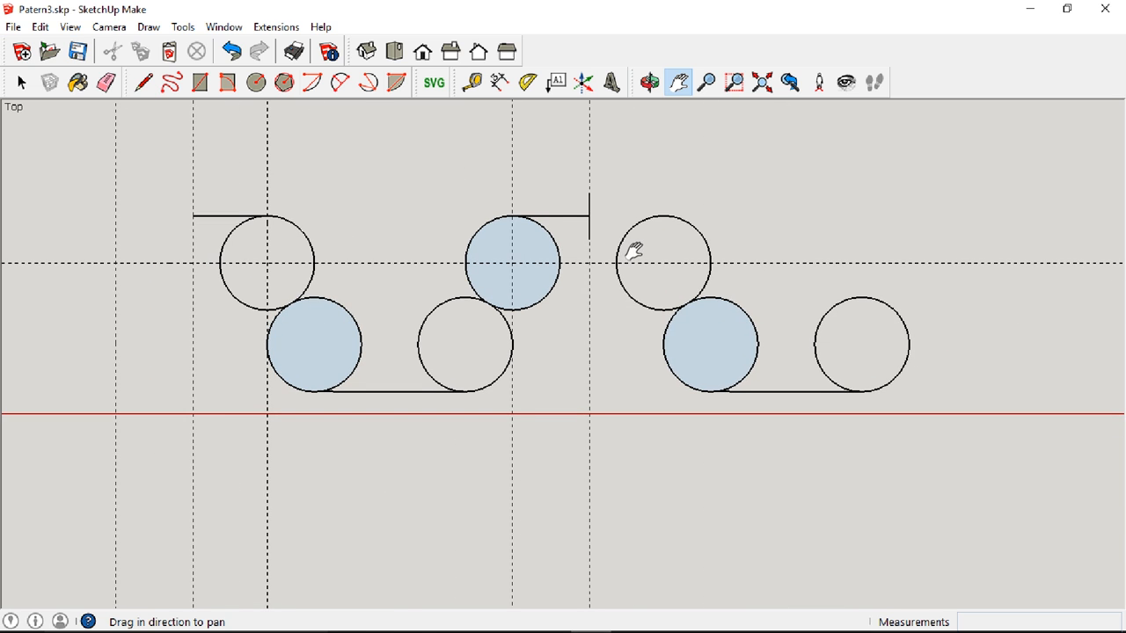
{"action": "left_click", "coordinate": [21, 83]}
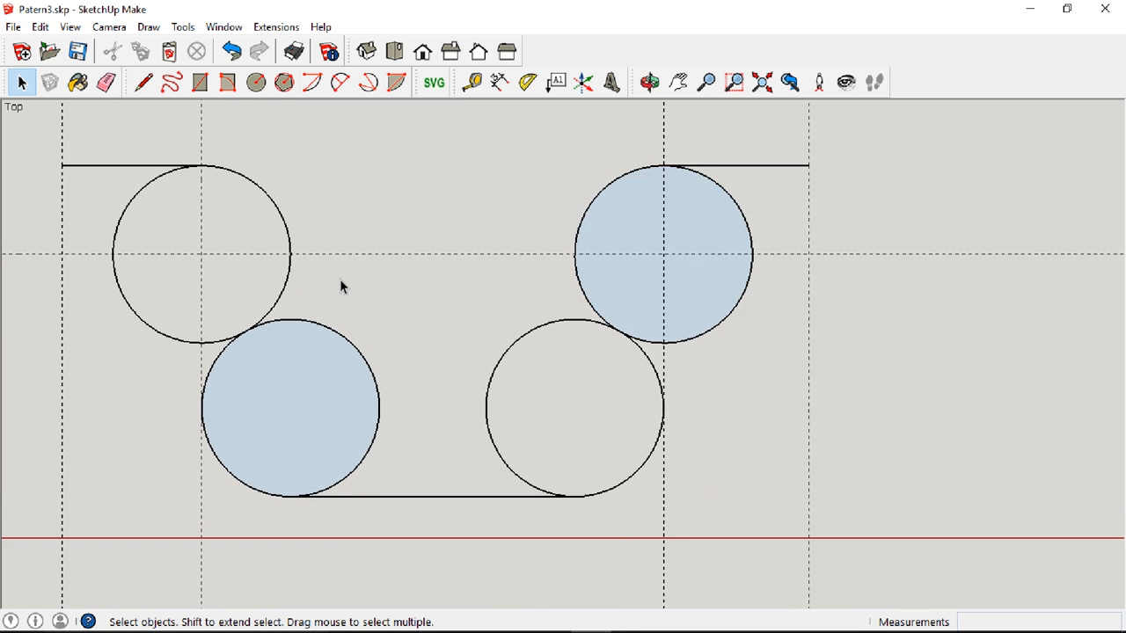
{"action": "left_click", "coordinate": [105, 83]}
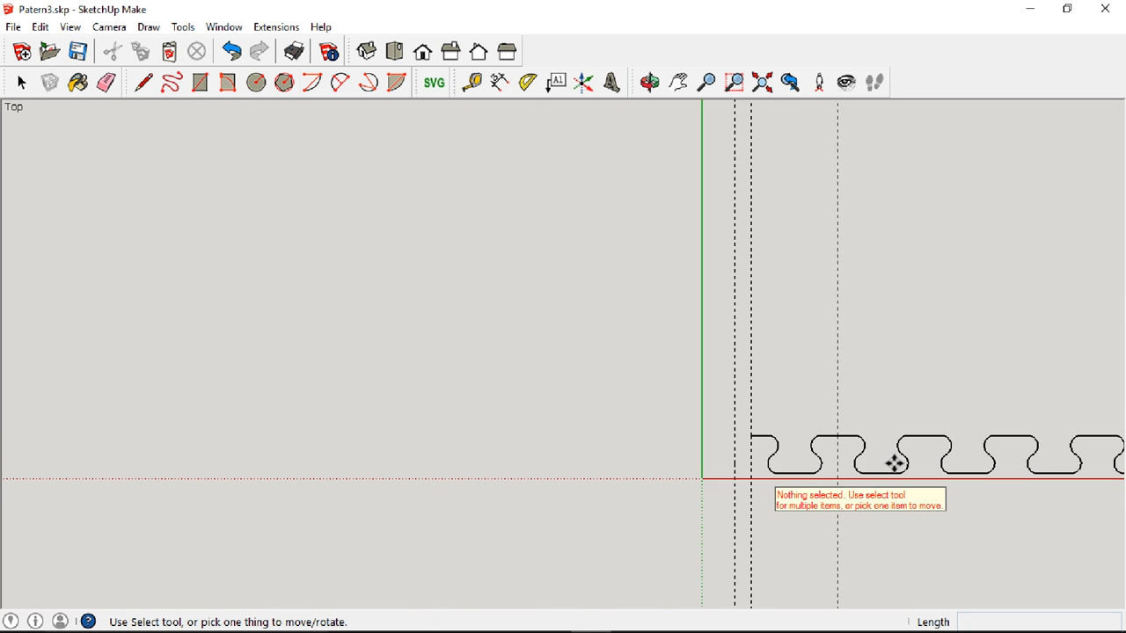
Erase unused arcs and repeat the wave unit into a dozen connected loops along the red axis
{"action": "left_click", "coordinate": [677, 83]}
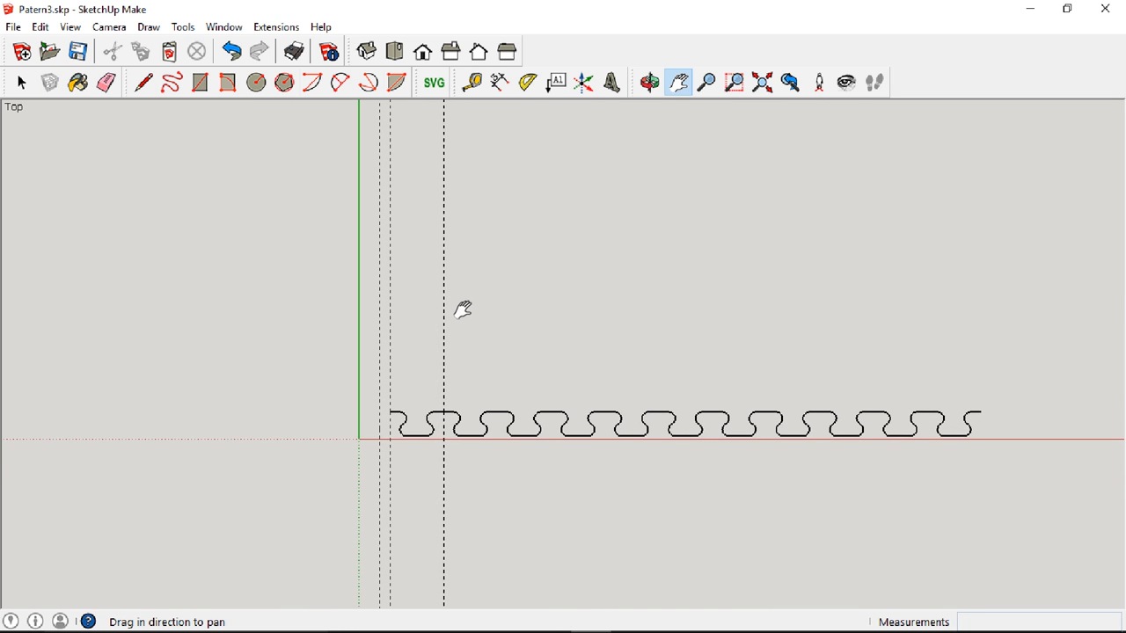
{"action": "left_click", "coordinate": [22, 82]}
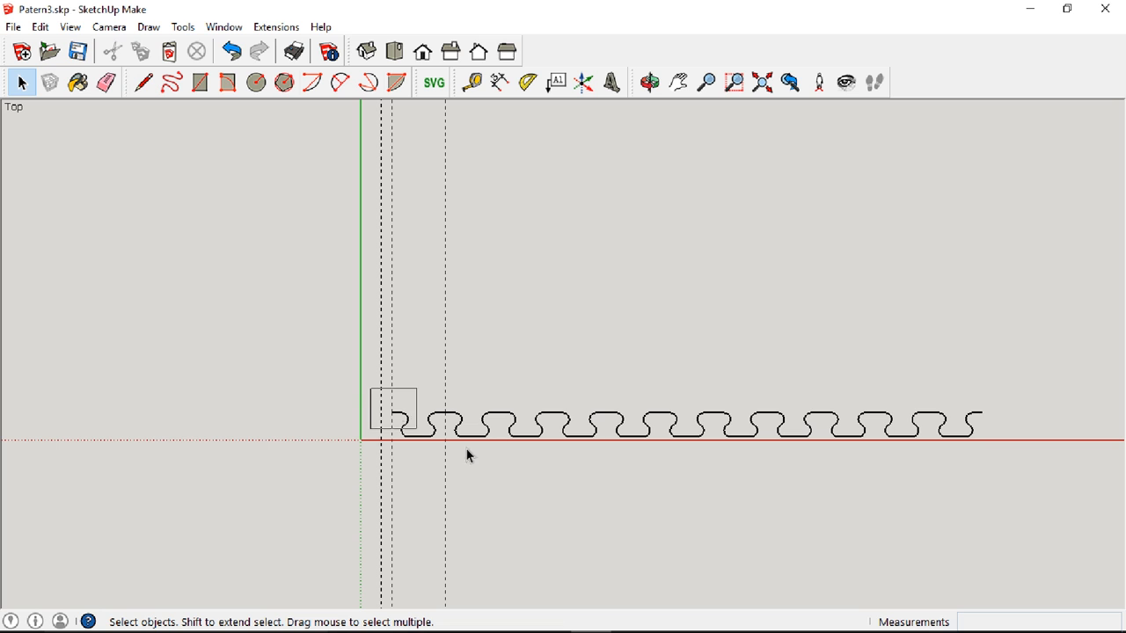
Weld the wavy line into one polyline via Extensions > Weld and erase the leftover guides
{"action": "left_click", "coordinate": [274, 26]}
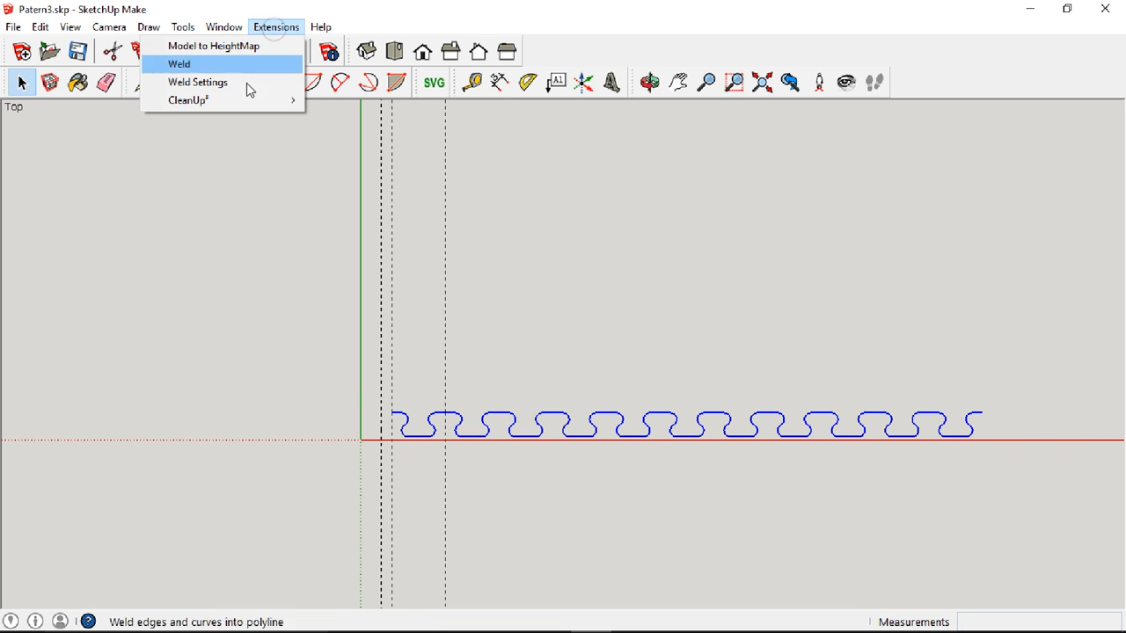
{"action": "left_click", "coordinate": [179, 63]}
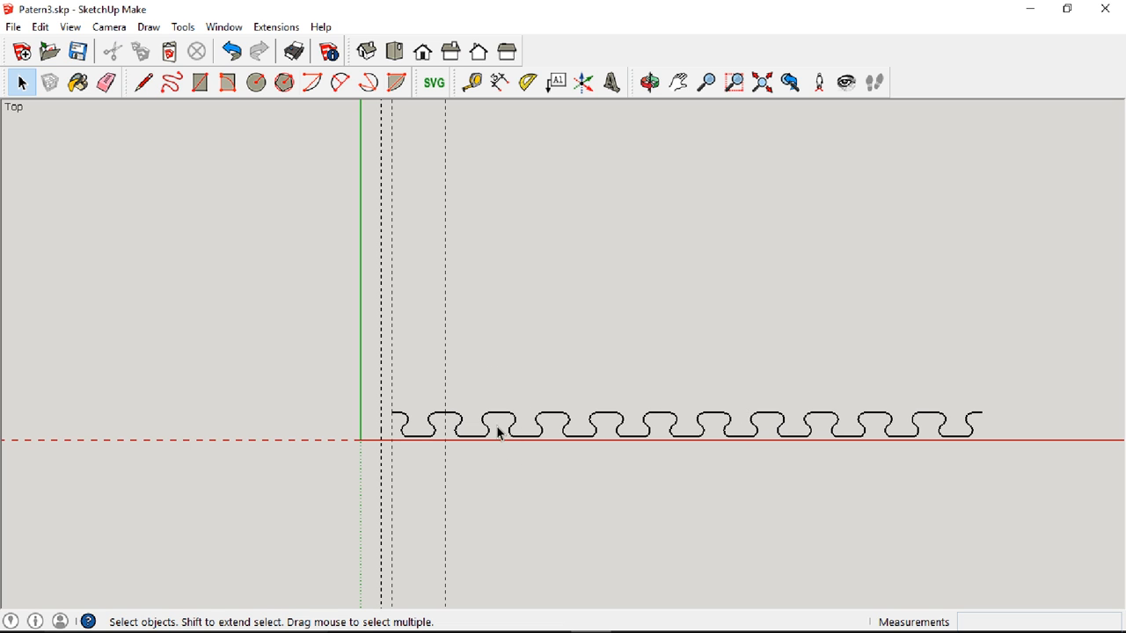
{"action": "left_click", "coordinate": [106, 83]}
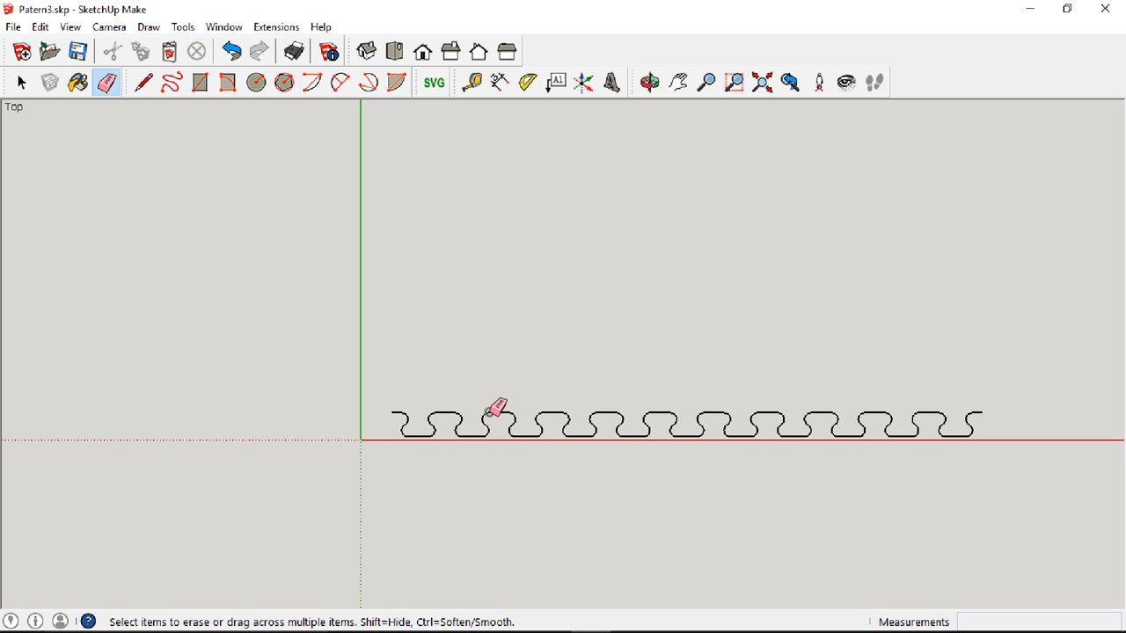
{"action": "left_click", "coordinate": [472, 83]}
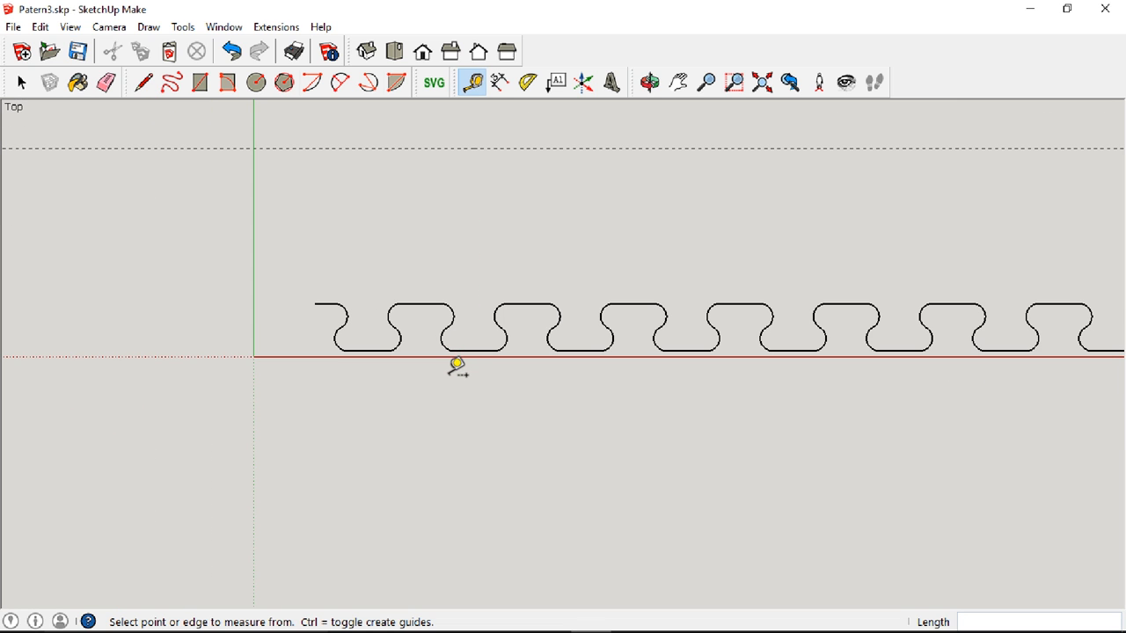
Place a guide up from the red axis and close the wavy edge's end with a line
{"action": "left_click", "coordinate": [21, 83]}
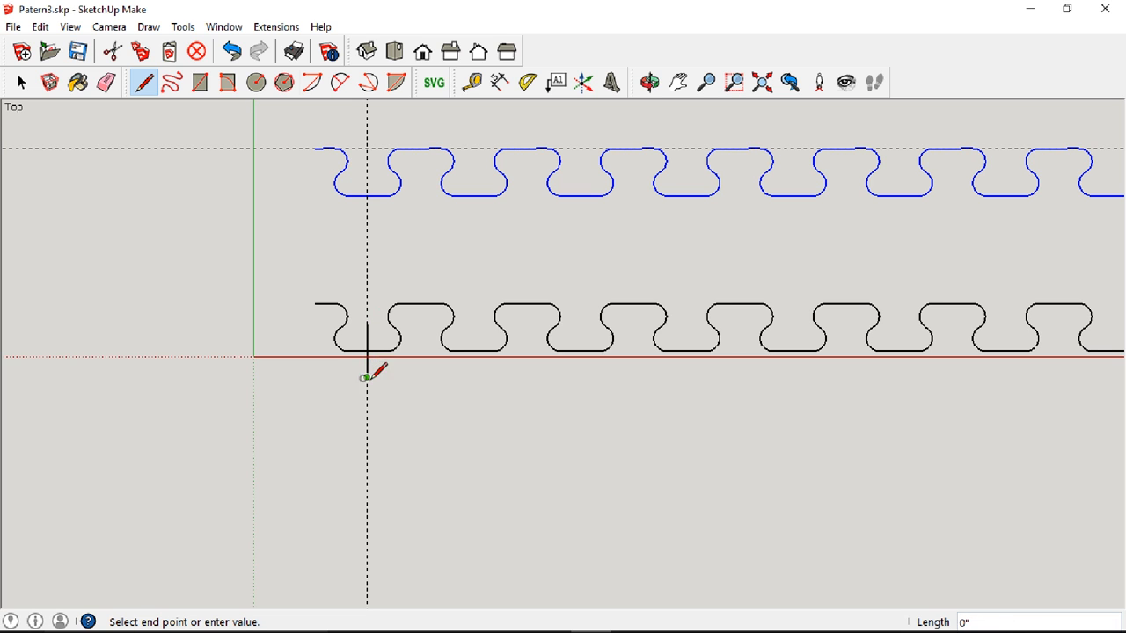
{"action": "left_click", "coordinate": [21, 82]}
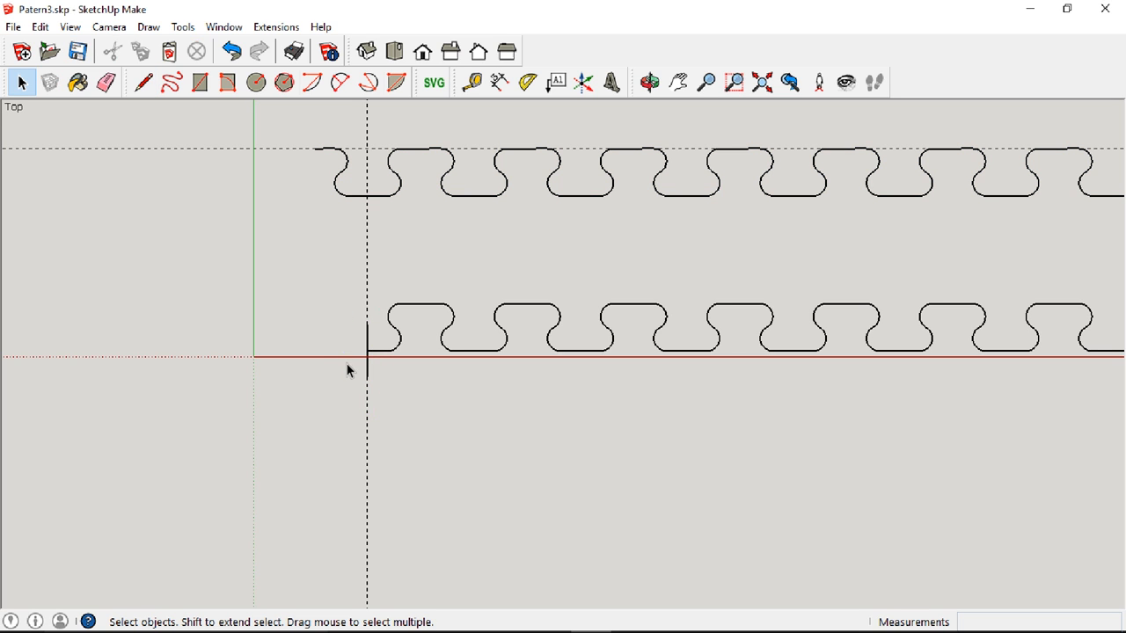
Draw the straight side edges so the wavy outline becomes one filled face
{"action": "left_click", "coordinate": [142, 83]}
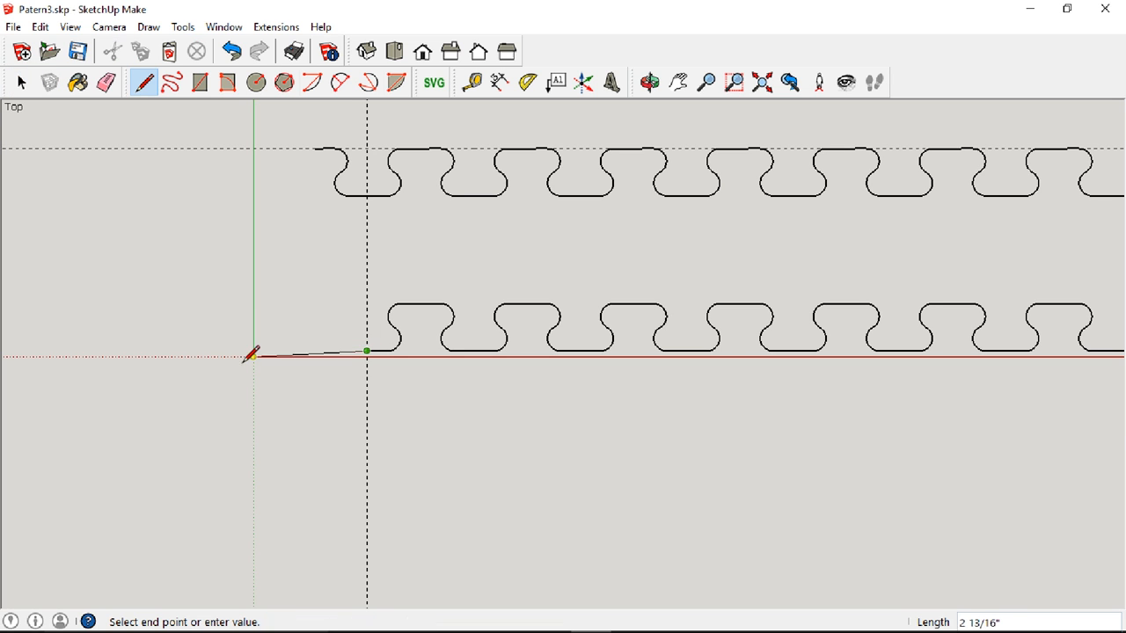
{"action": "left_click", "coordinate": [165, 141]}
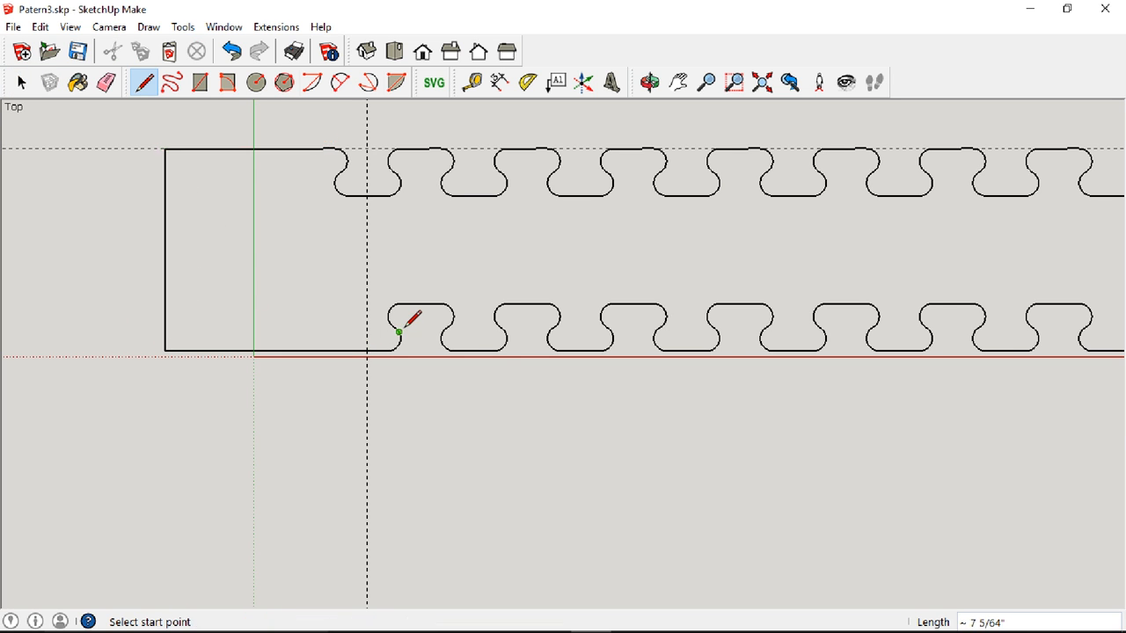
{"action": "left_click", "coordinate": [471, 83]}
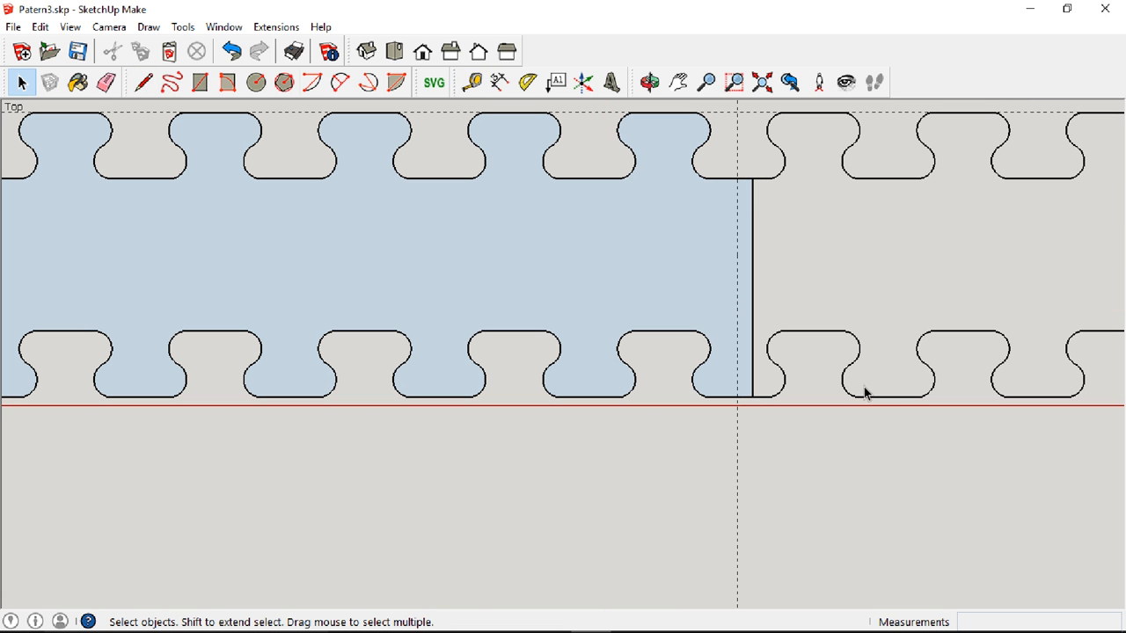
Select the filled jig piece and move its lower corner onto the origin
{"action": "left_click", "coordinate": [106, 82]}
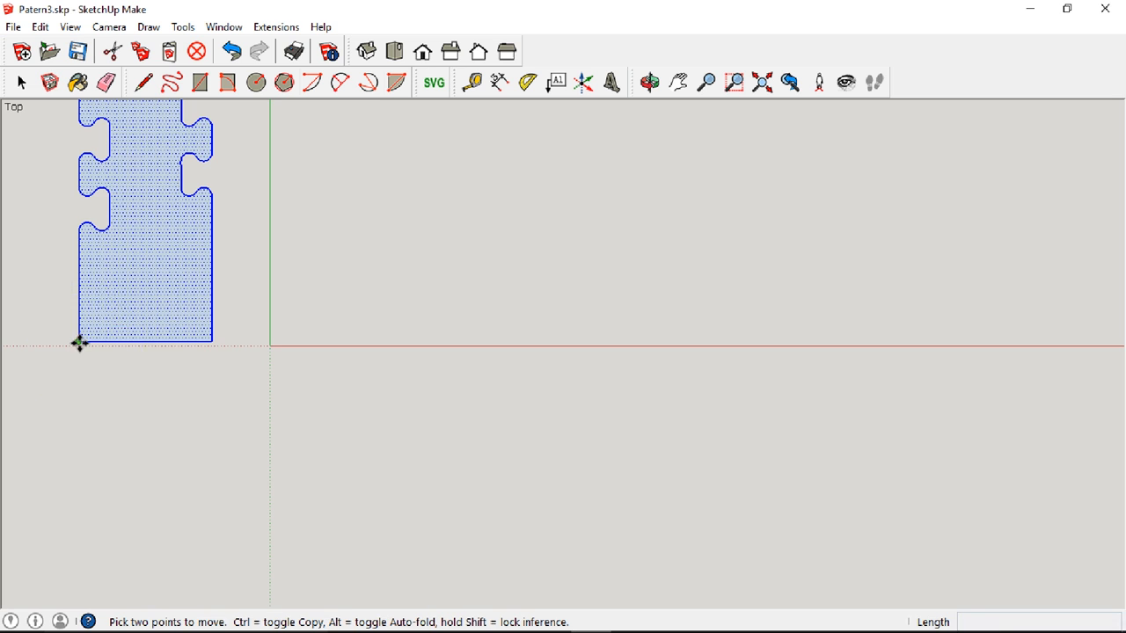
{"action": "left_click_drag", "start_coordinate": [79, 343], "coordinate": [272, 352]}
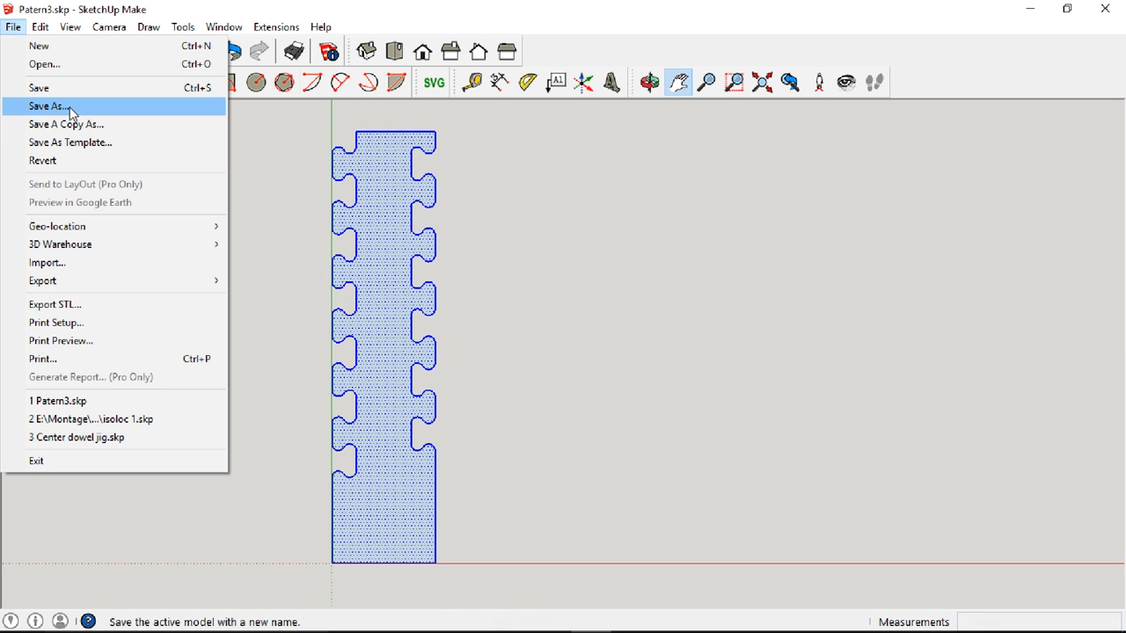
Save the model as Patern4
{"action": "left_click", "coordinate": [47, 106]}
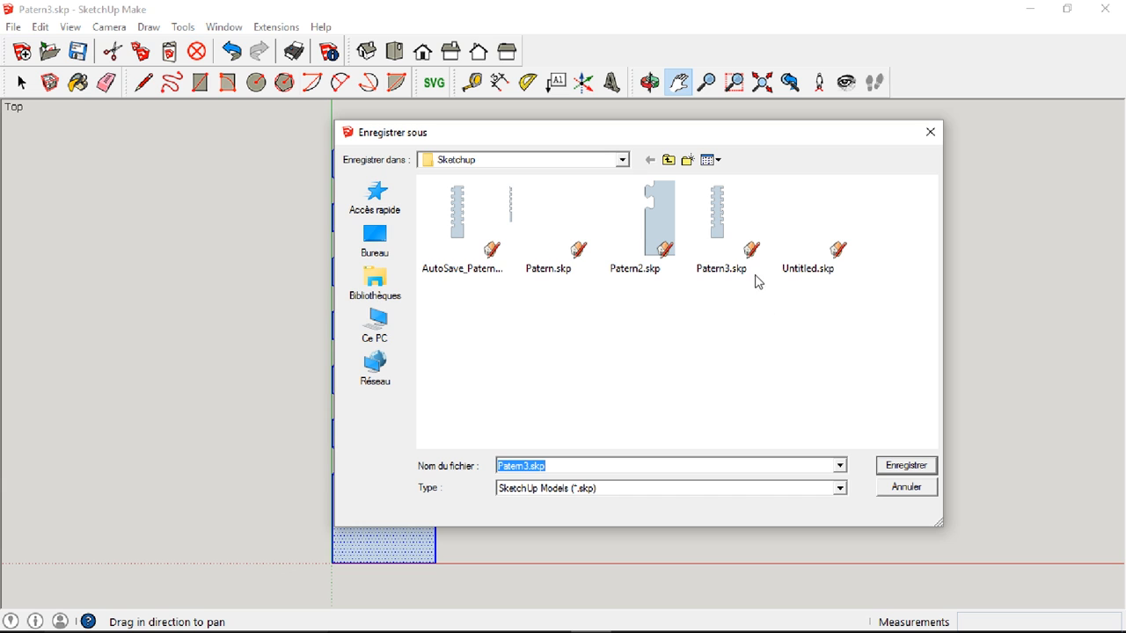
{"action": "left_click", "coordinate": [721, 220]}
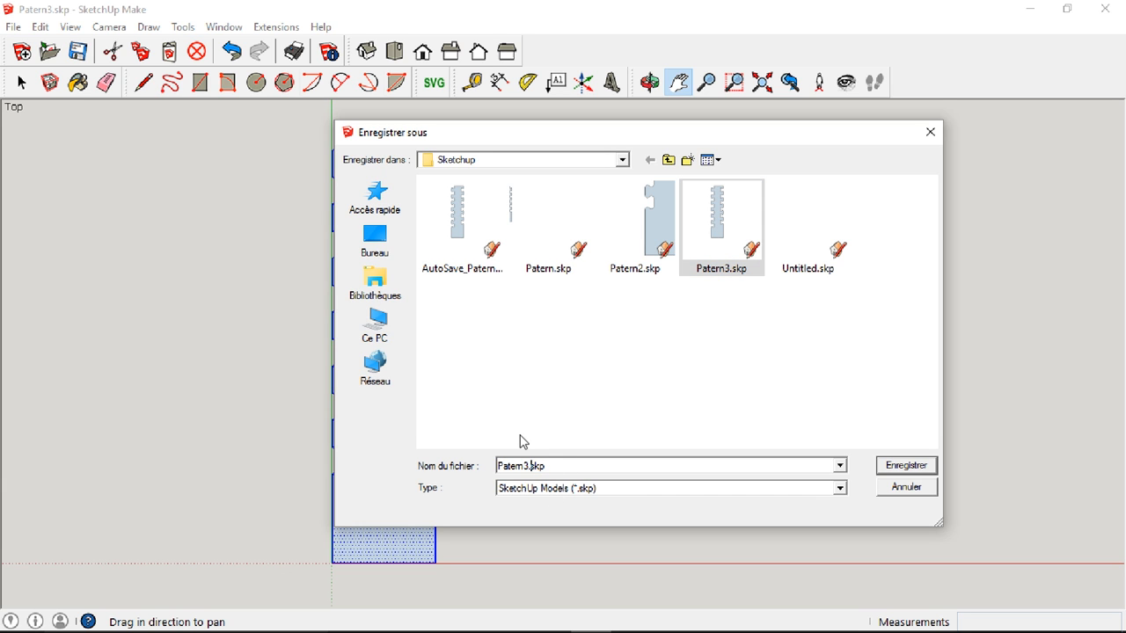
{"action": "left_click", "coordinate": [904, 464]}
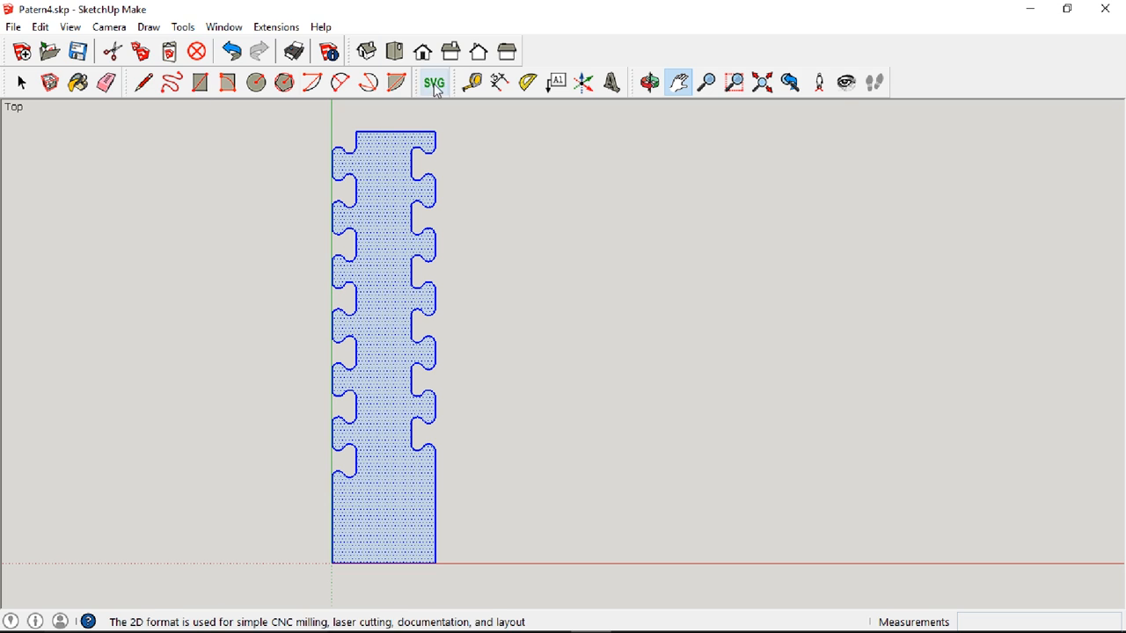
Export the face to pattern4.svg with the SVG toolbar button
{"action": "left_click", "coordinate": [432, 83]}
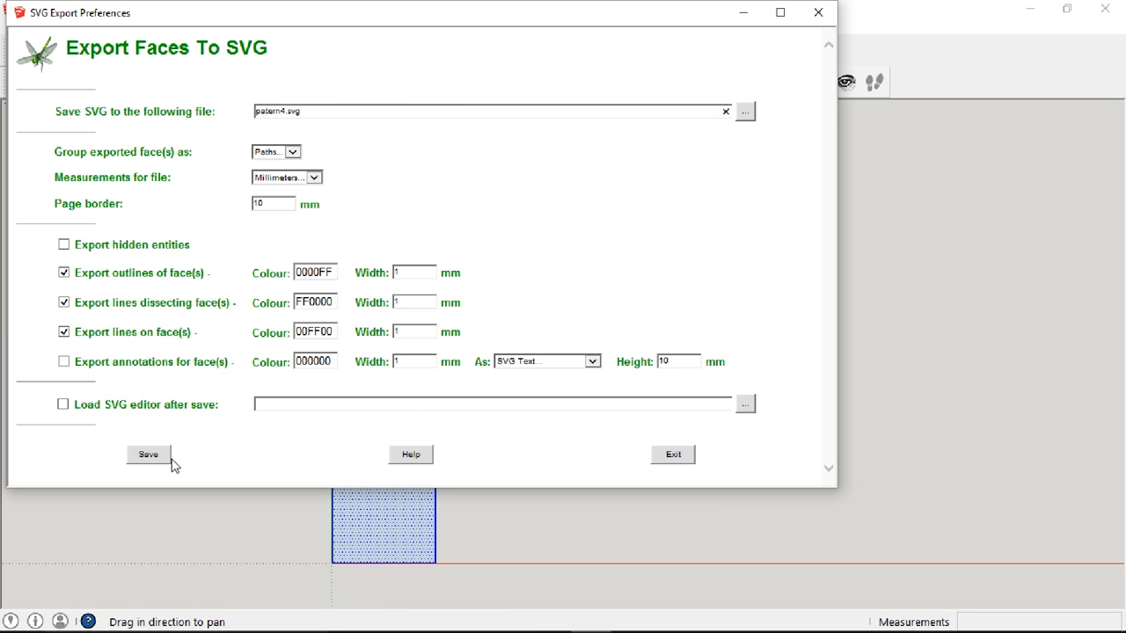
{"action": "left_click", "coordinate": [147, 453]}
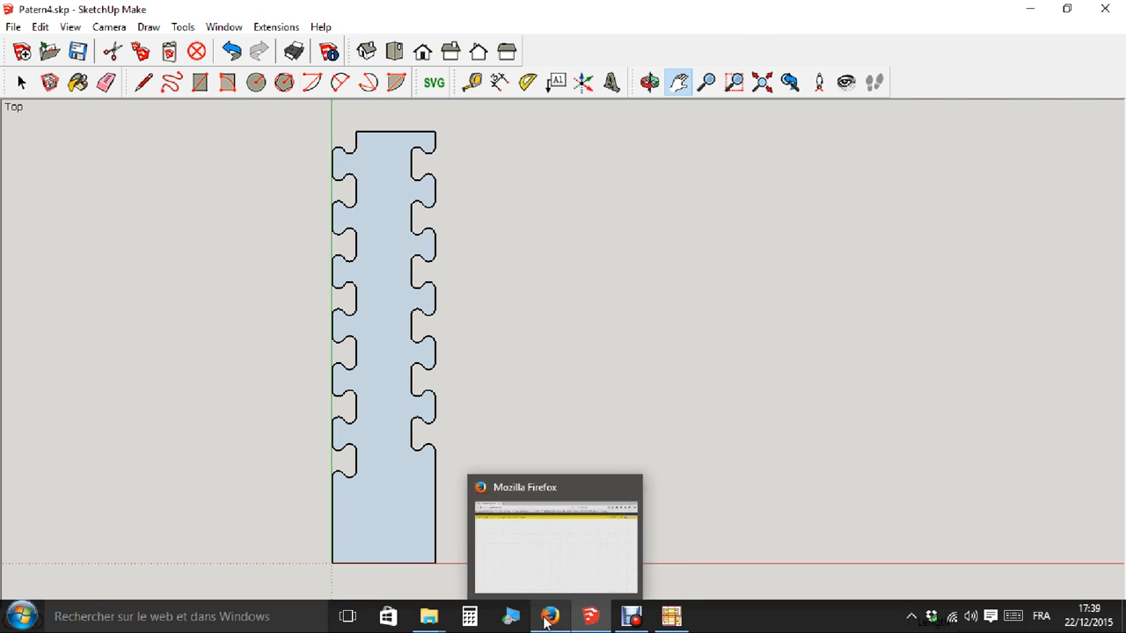
Load pattern4.svg in MakerCam via Open SVG File and start inserting a rectangle
{"action": "left_click", "coordinate": [127, 107]}
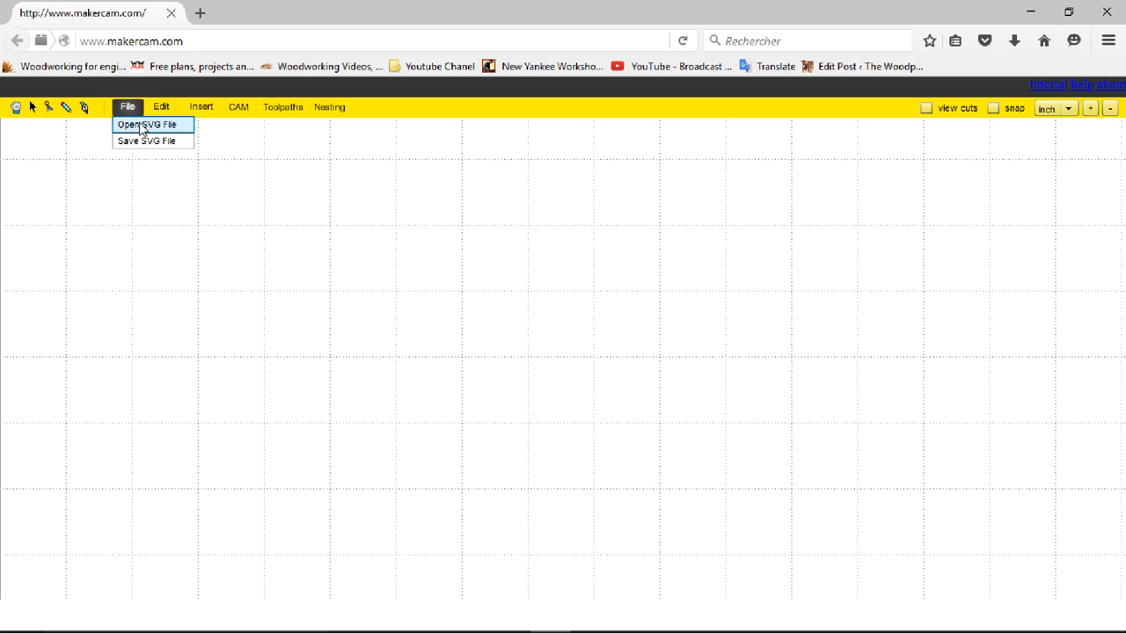
{"action": "left_click", "coordinate": [148, 123]}
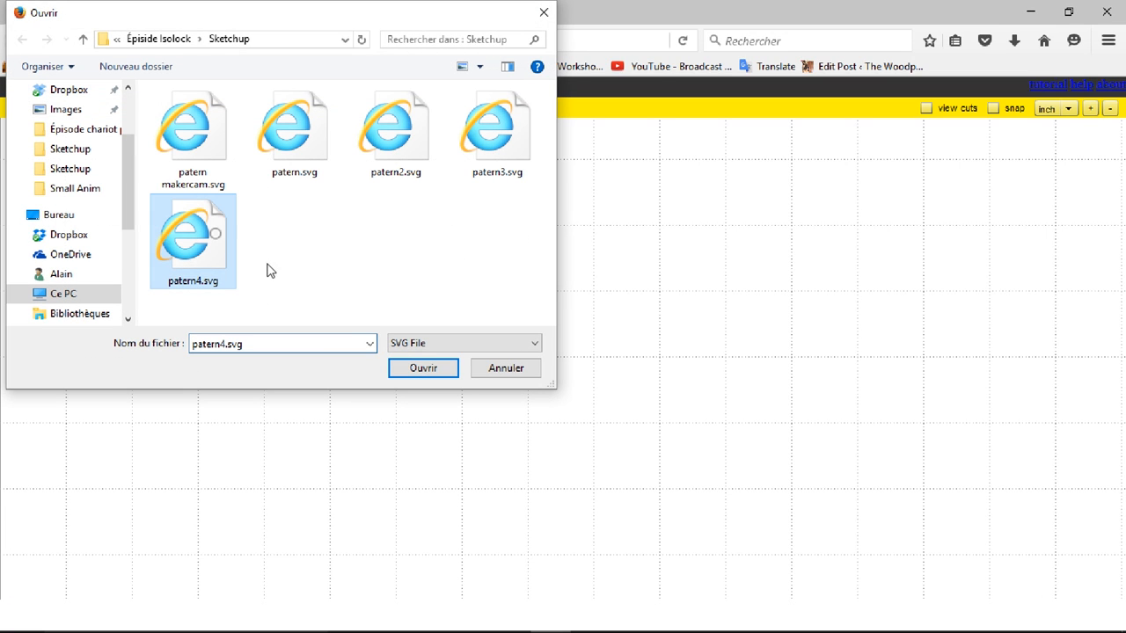
{"action": "left_click", "coordinate": [422, 368]}
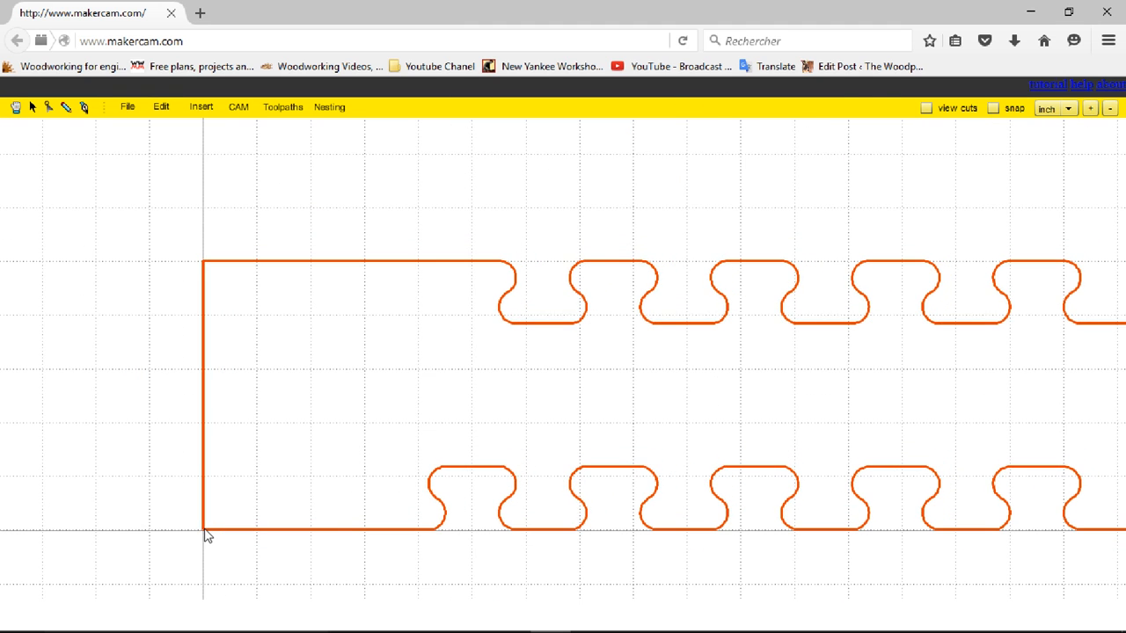
{"action": "left_click", "coordinate": [238, 108]}
{"action": "type", "text": "4.8"}
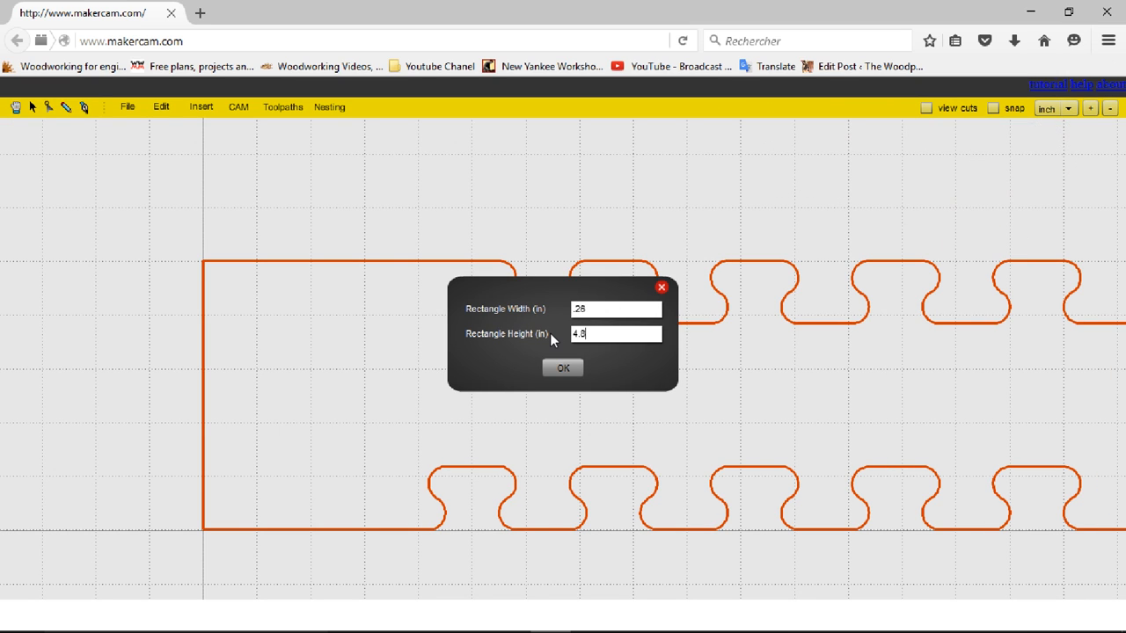
Confirm the rectangle and give it a pocket operation at 0.25 tool diameter and -0.064 depth
{"action": "left_click", "coordinate": [562, 368]}
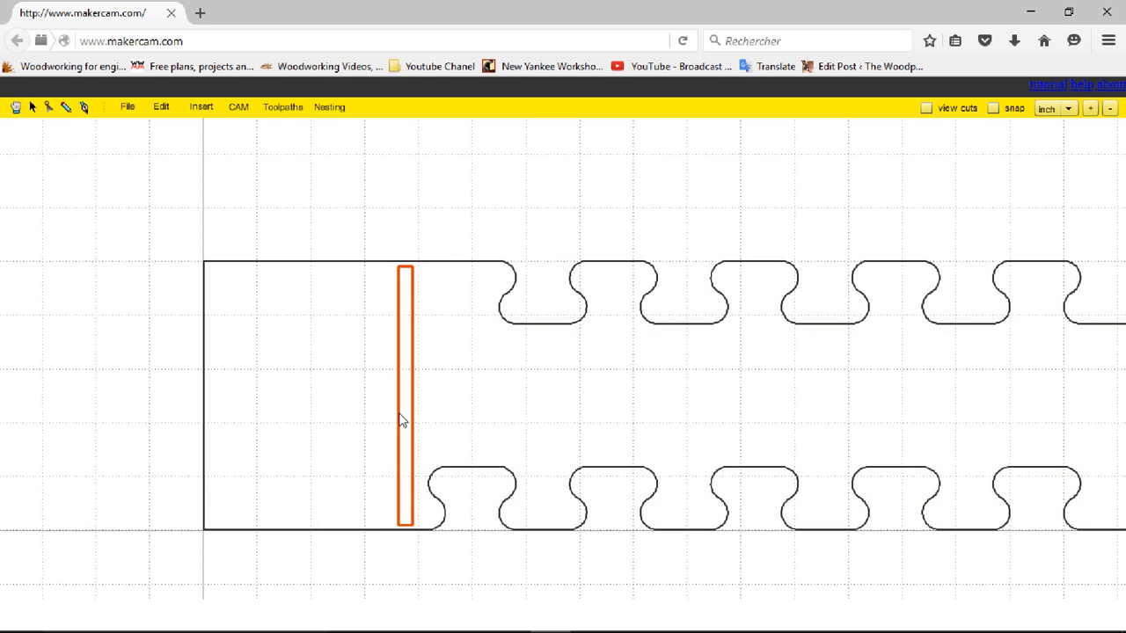
{"action": "left_click", "coordinate": [238, 107]}
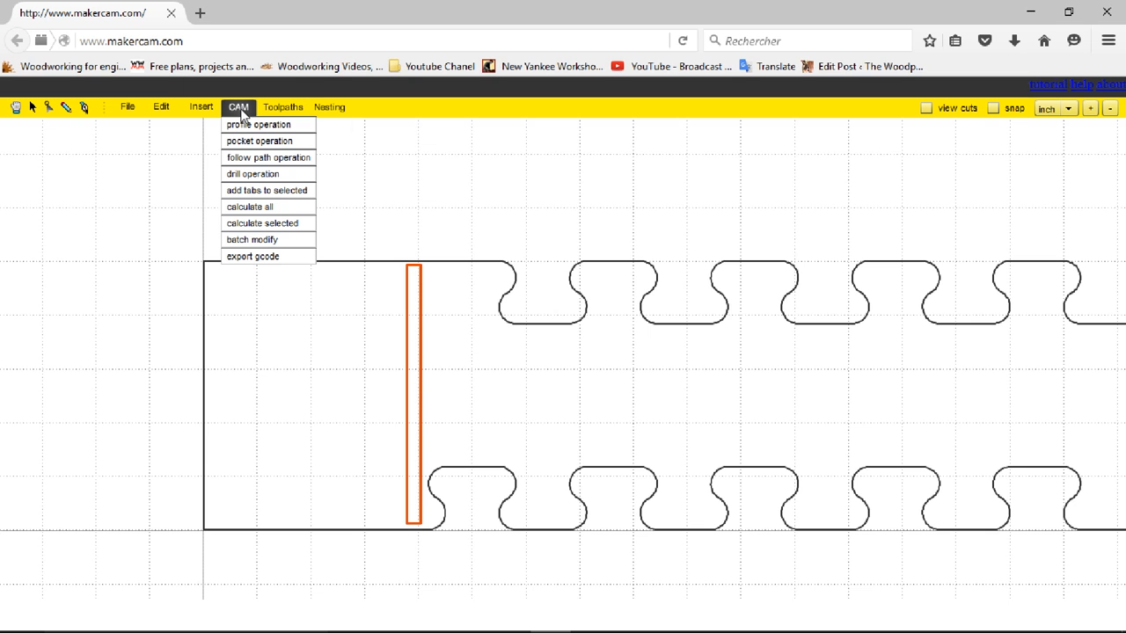
{"action": "left_click", "coordinate": [258, 140]}
{"action": "type", "text": "-0."}
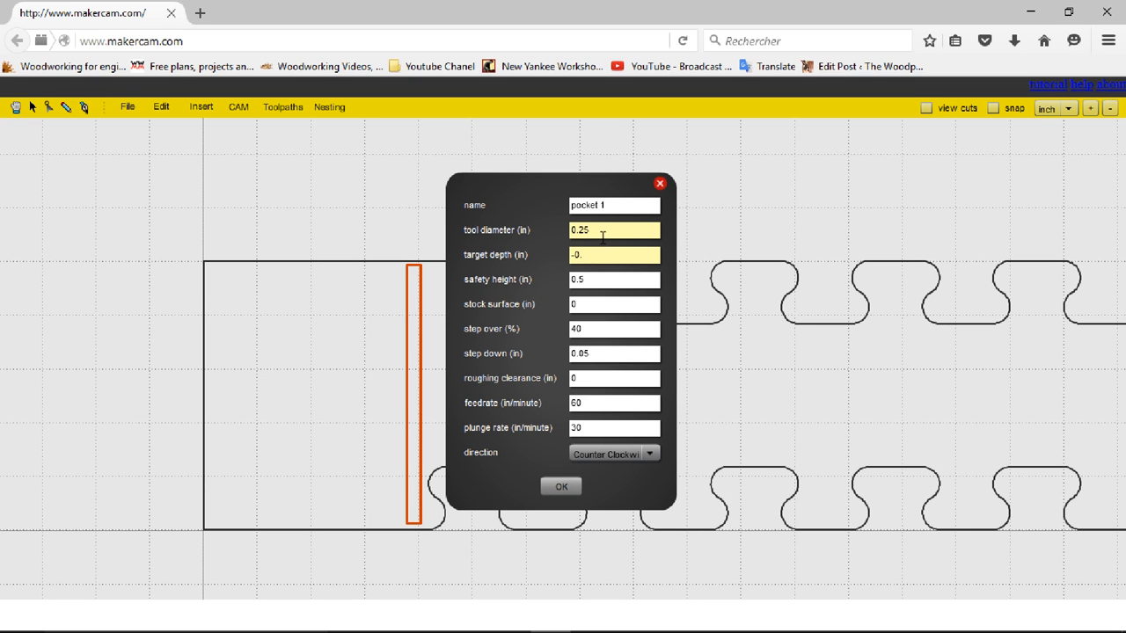
{"action": "type", "text": "64"}
{"action": "left_click", "coordinate": [614, 354]}
{"action": "type", "text": "0.065"}
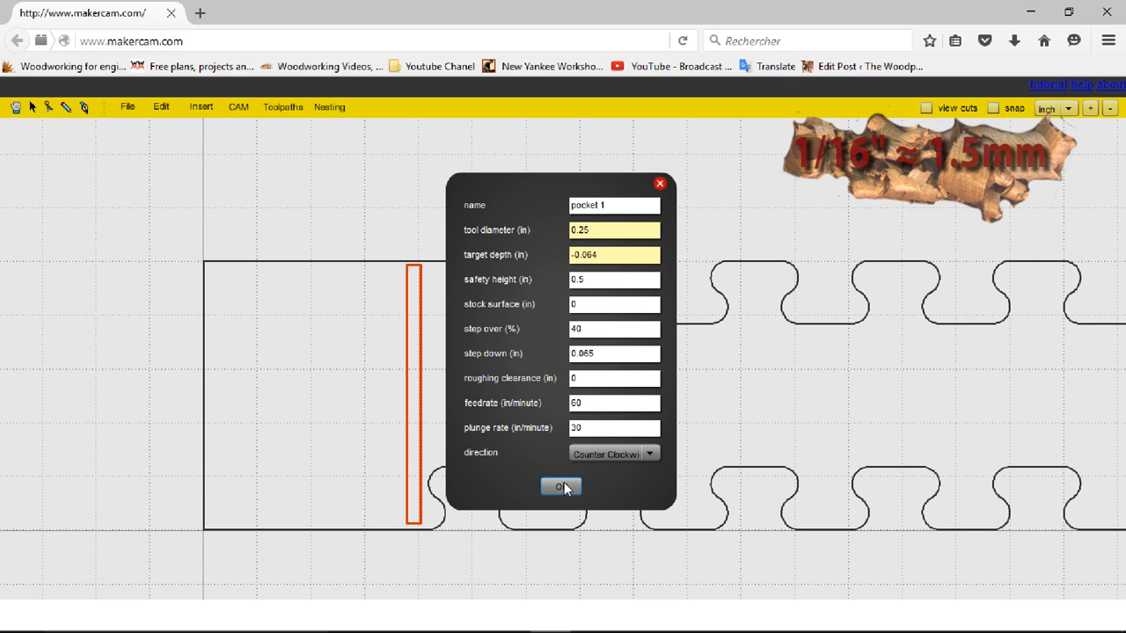
Confirm the pocket, add an outside profile operation at -0.25 depth and calculate all toolpaths
{"action": "left_click", "coordinate": [559, 486]}
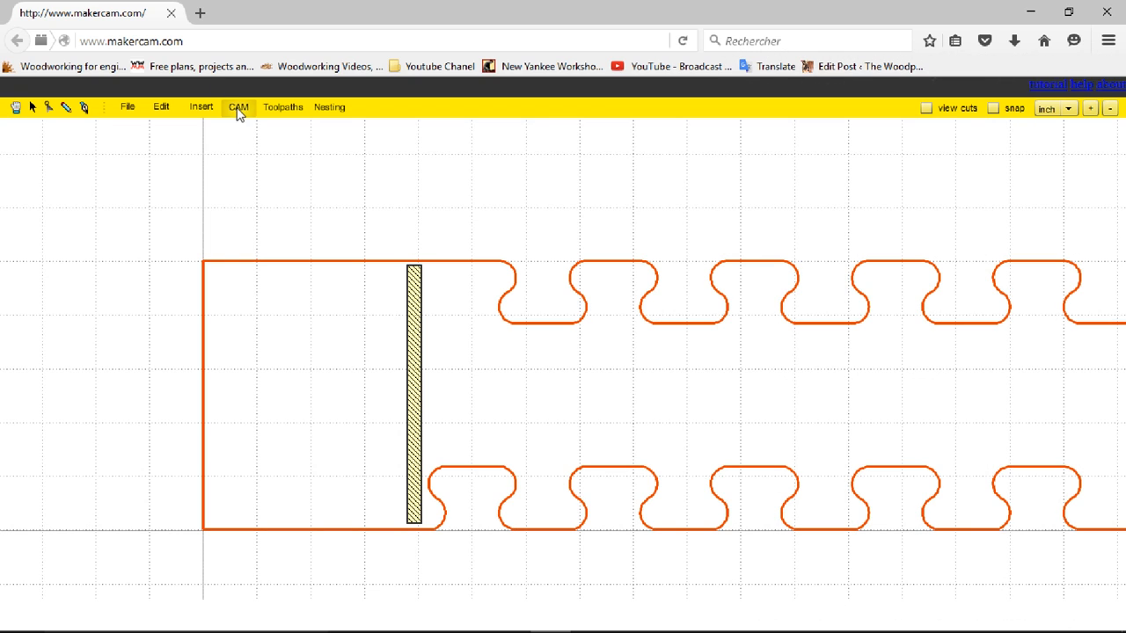
{"action": "left_click", "coordinate": [237, 107]}
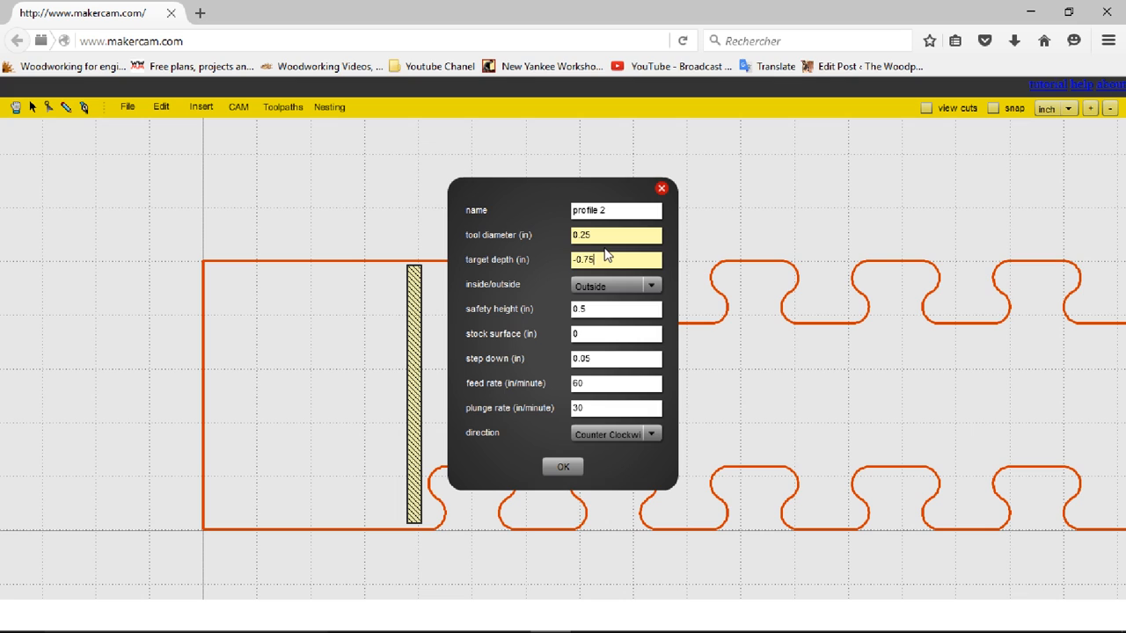
{"action": "type", "text": "-0.25"}
{"action": "left_click", "coordinate": [616, 359]}
{"action": "type", "text": "0.065"}
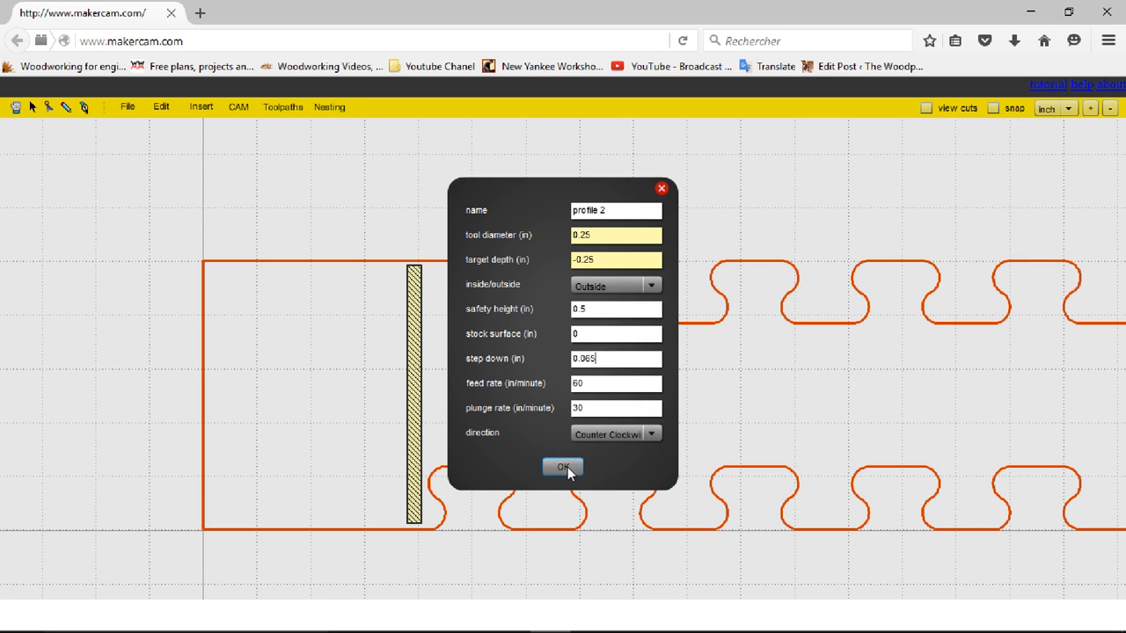
{"action": "left_click", "coordinate": [563, 468]}
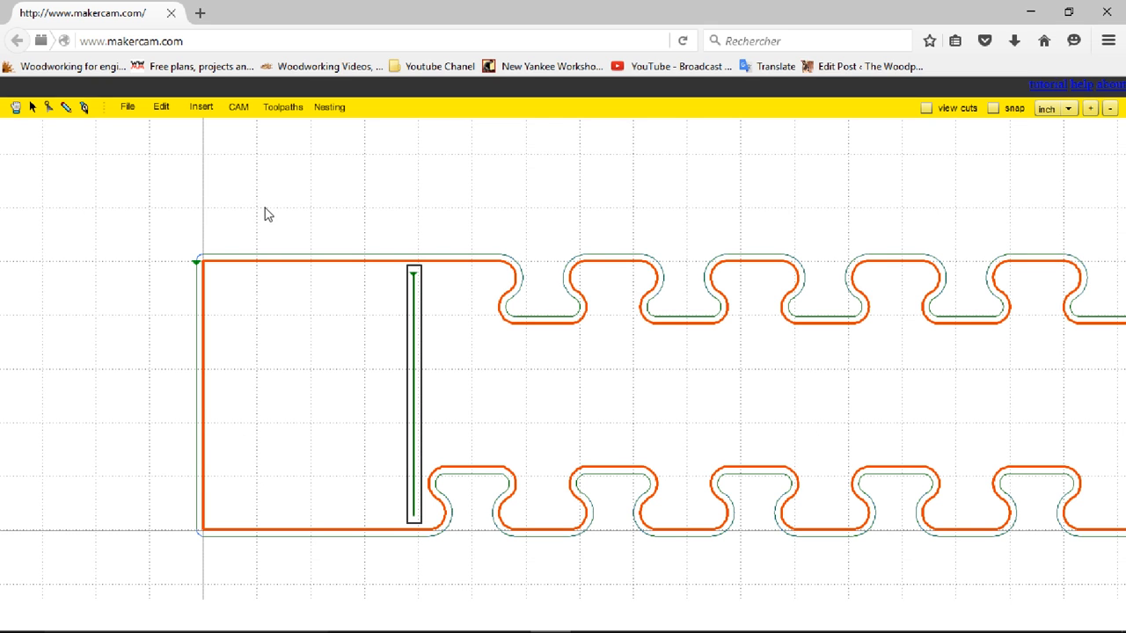
Export pocket 1 and profile 2 as Standard G-code named Patern 4.gcode
{"action": "left_click", "coordinate": [281, 108]}
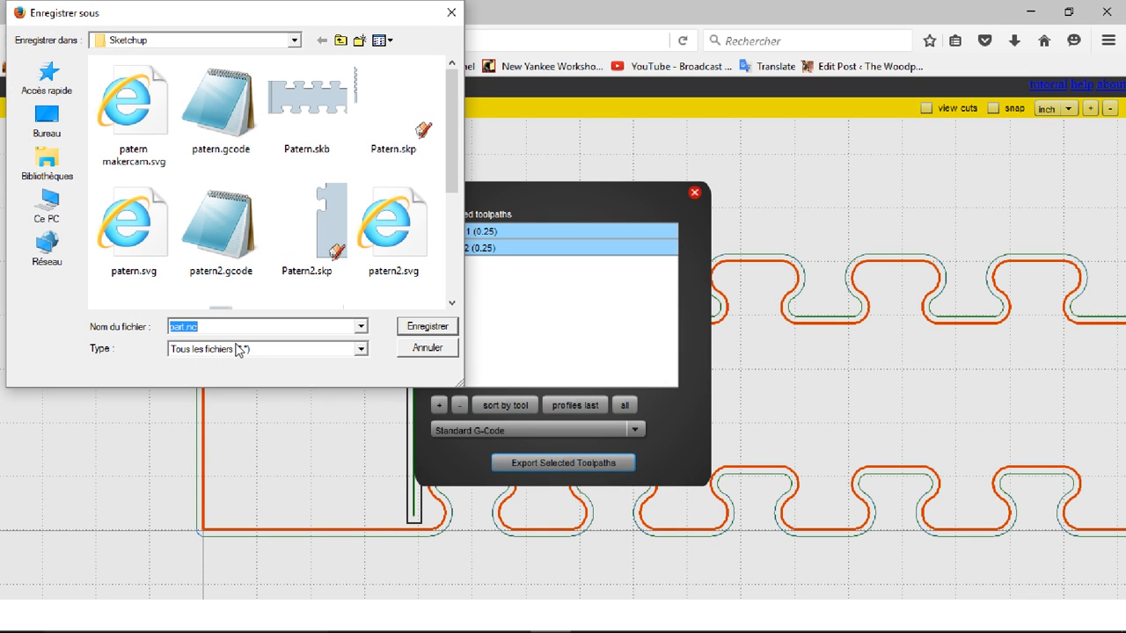
{"action": "type", "text": "Patern 4"}
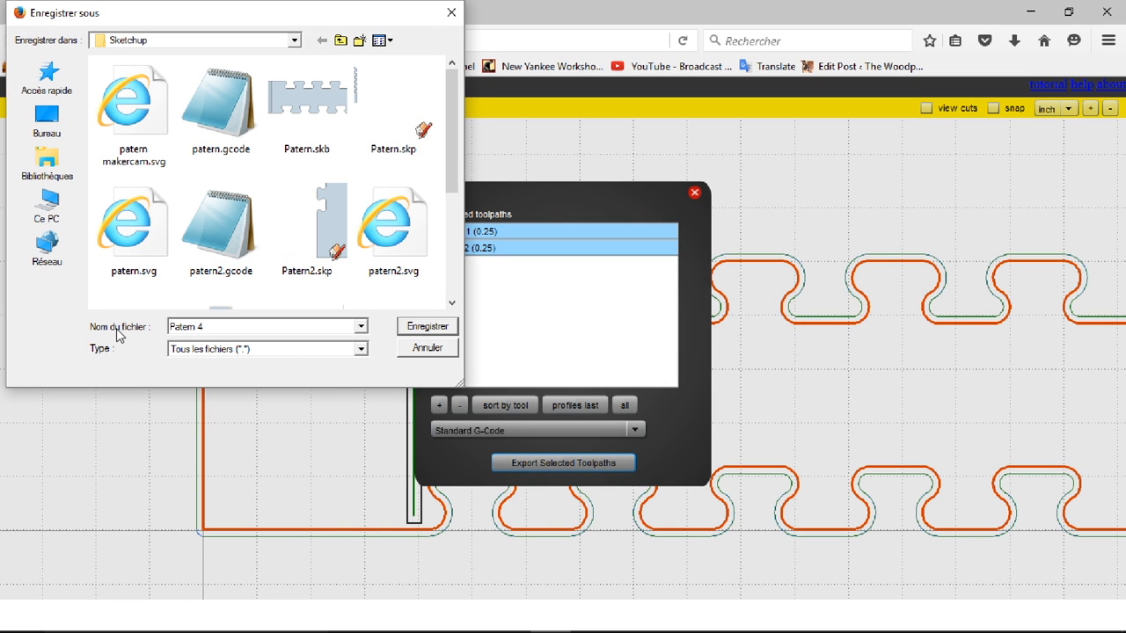
{"action": "type", "text": ".gcode"}
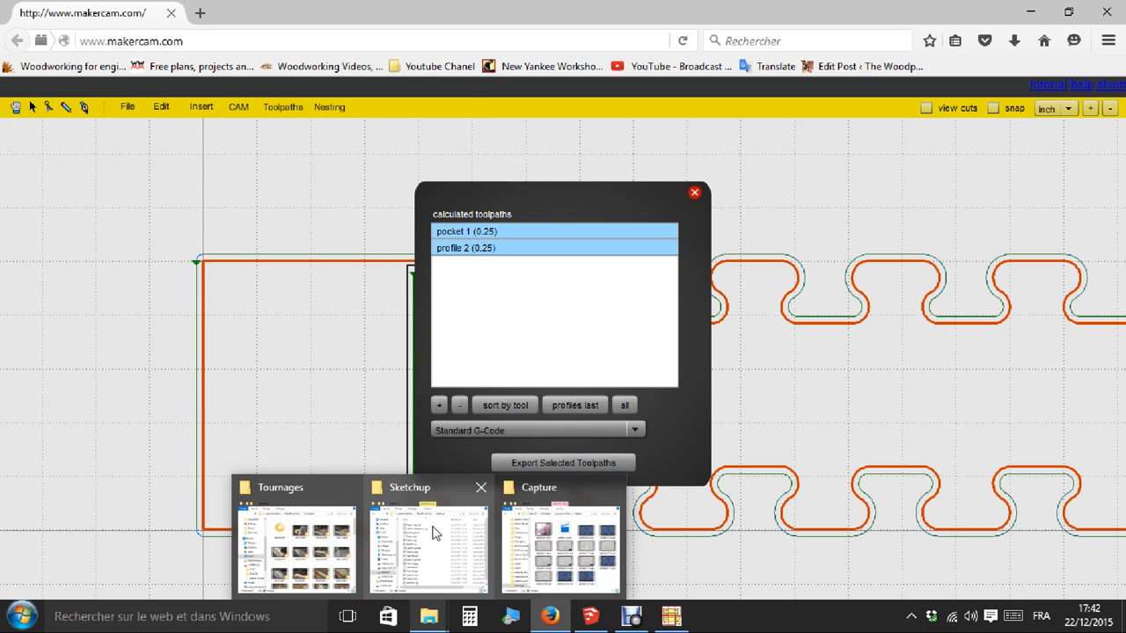
In Notepad, add the spindle-speed line s18000 after G17 in Patern 4.gcode
{"action": "left_click", "coordinate": [429, 537]}
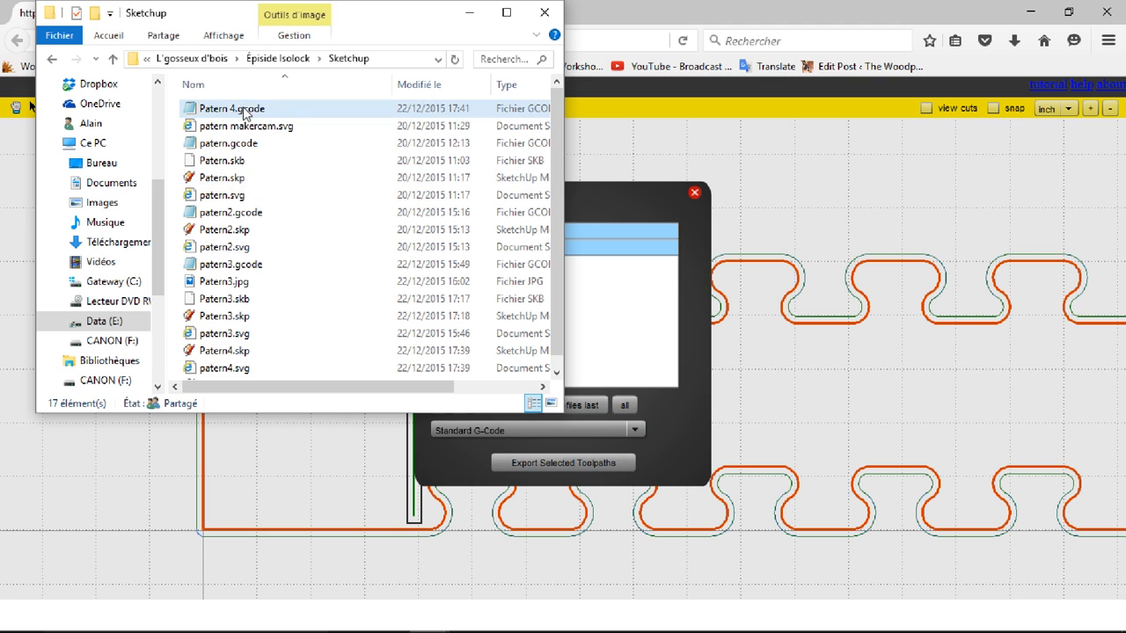
{"action": "double_click", "coordinate": [232, 109]}
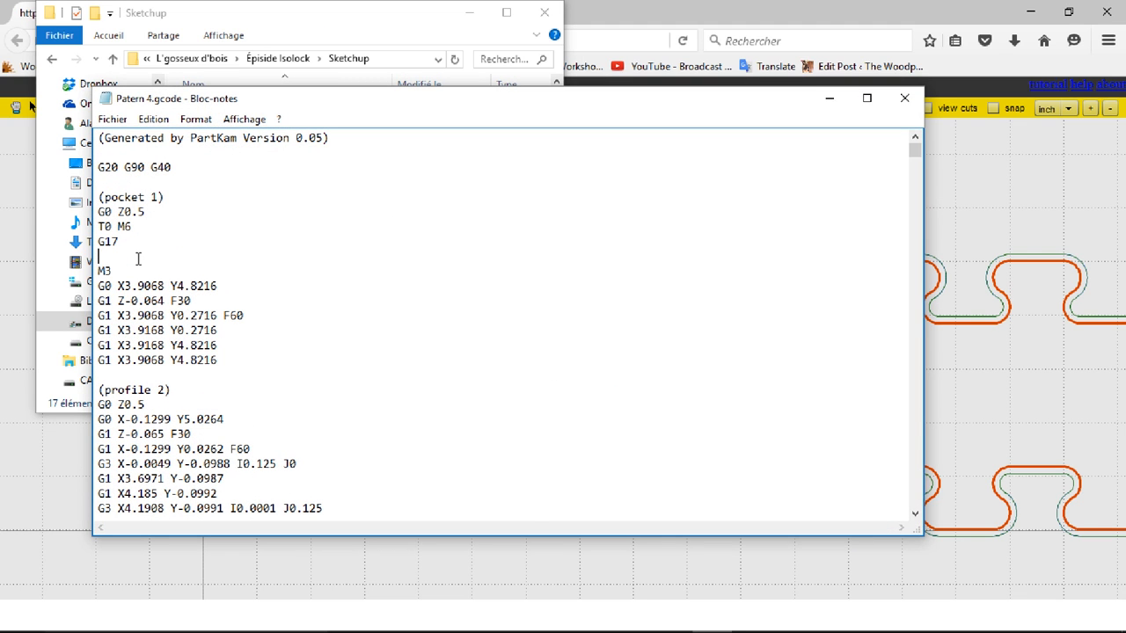
{"action": "type", "text": "s18000"}
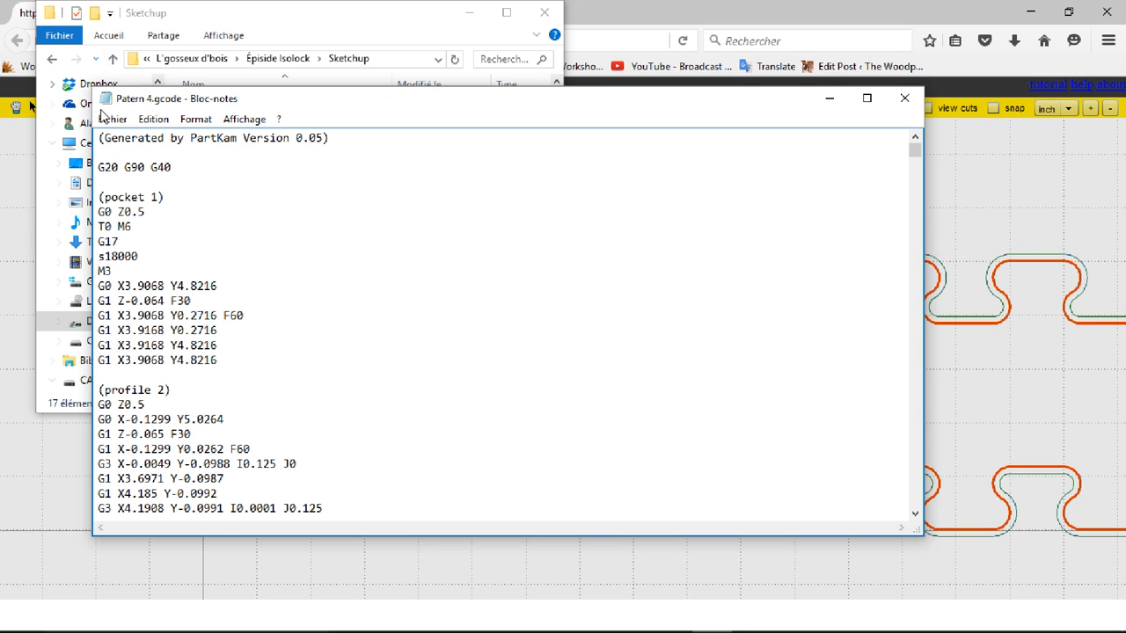
Save the edited G-code, close the folder window and the toolpaths list
{"action": "left_click", "coordinate": [113, 120]}
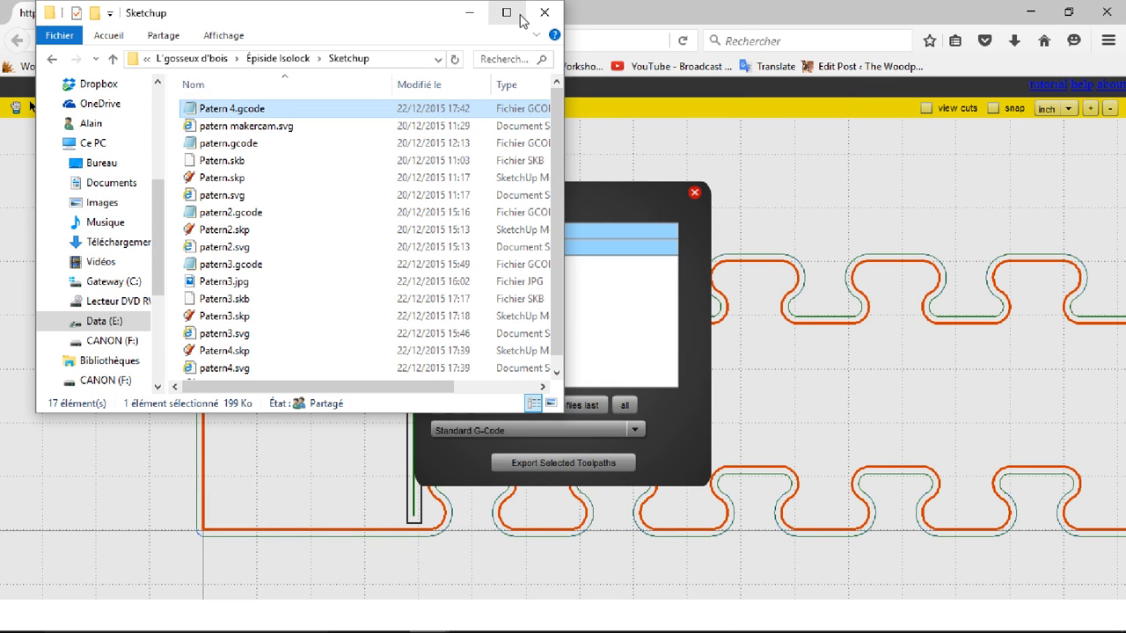
{"action": "left_click", "coordinate": [544, 12]}
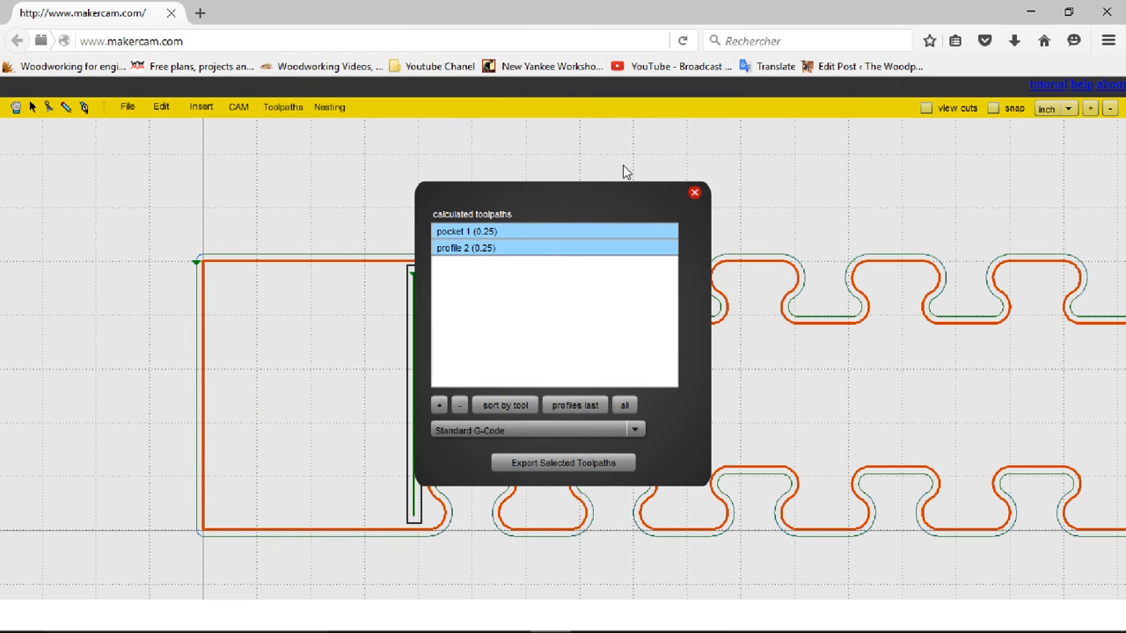
{"action": "left_click", "coordinate": [693, 192]}
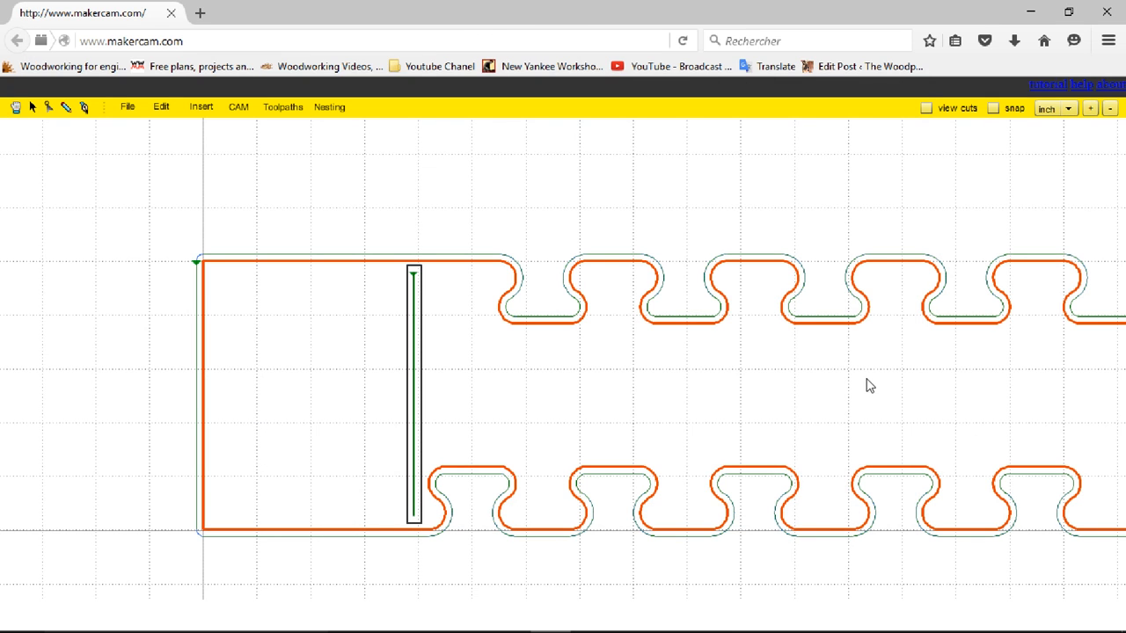
{"action": "mouse_move", "coordinate": [877, 408]}
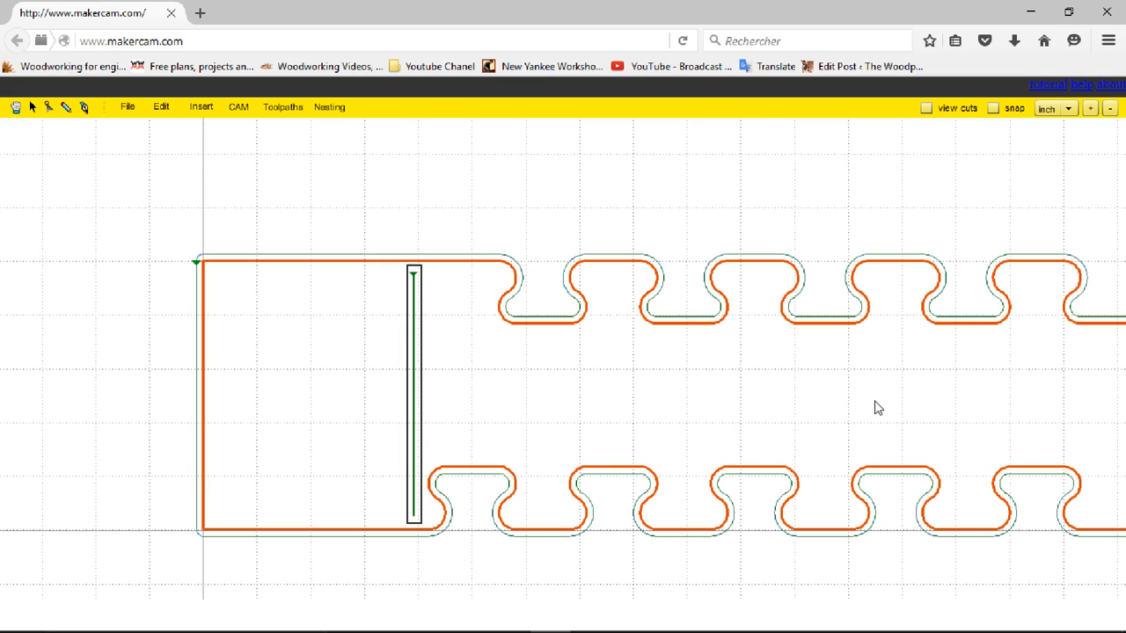